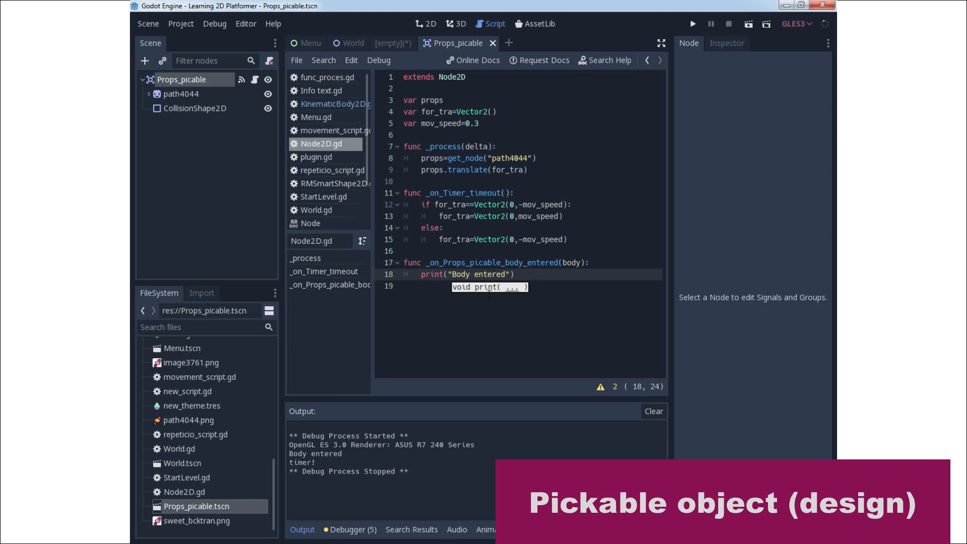
Create a new empty scene from the Scene menu.
{"action": "left_click", "coordinate": [148, 23]}
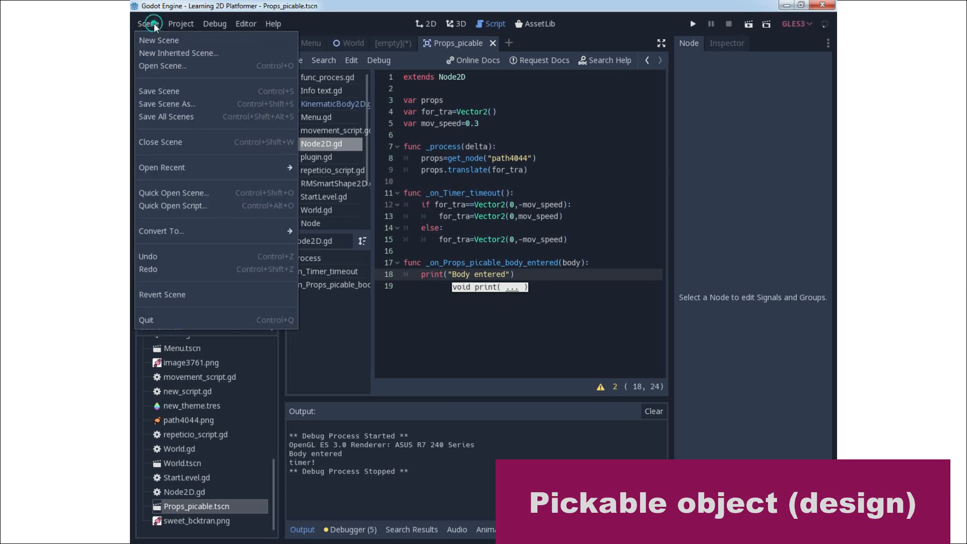
{"action": "mouse_move", "coordinate": [158, 40]}
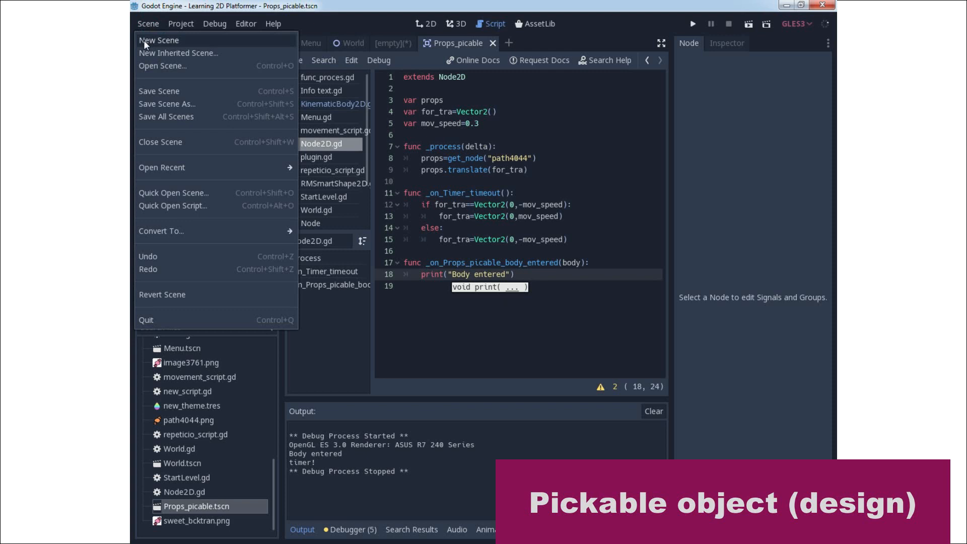
{"action": "left_click", "coordinate": [158, 40]}
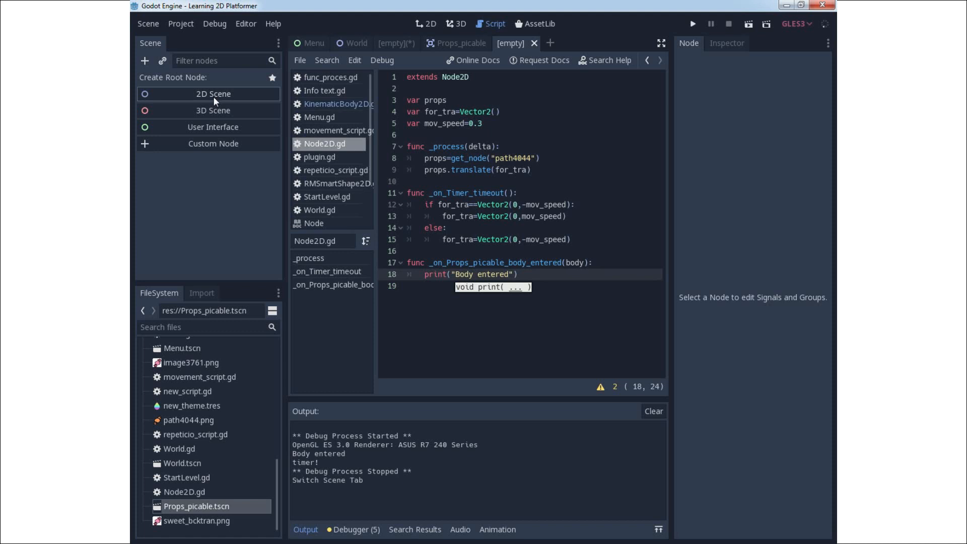
{"action": "mouse_move", "coordinate": [232, 377]}
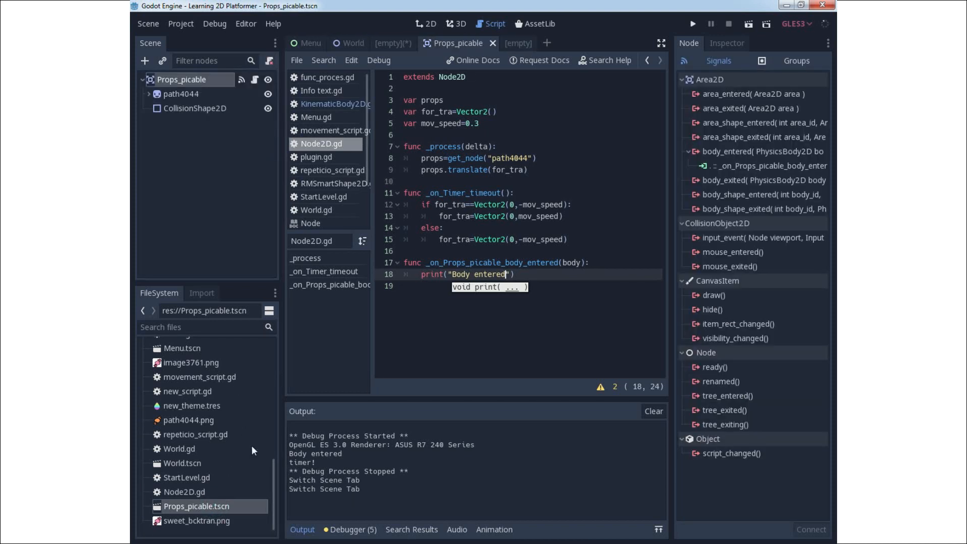
{"action": "mouse_move", "coordinate": [247, 230]}
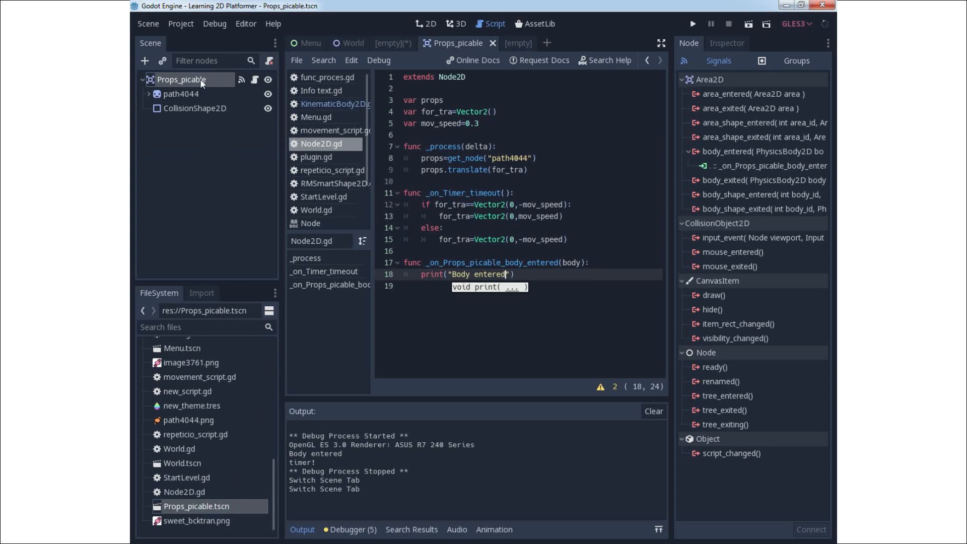
Change the Props_picable root node's type to Area2D via Change Type, searching 'area'.
{"action": "right_click", "coordinate": [181, 79]}
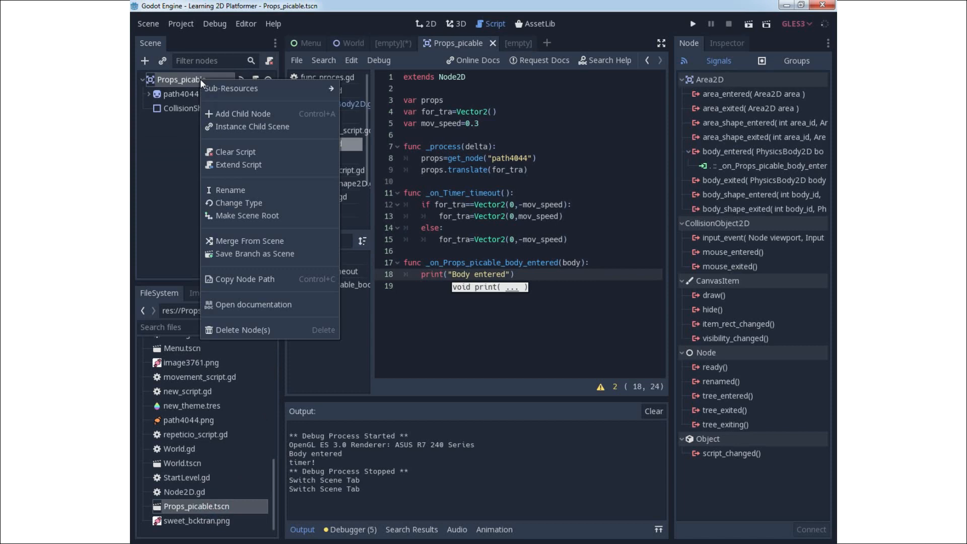
{"action": "left_click", "coordinate": [238, 202]}
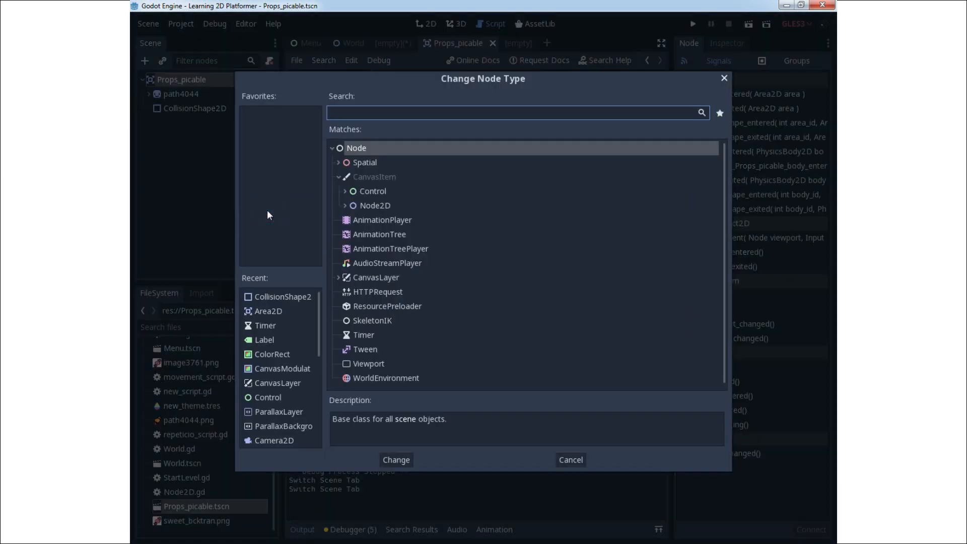
{"action": "type", "text": "r"}
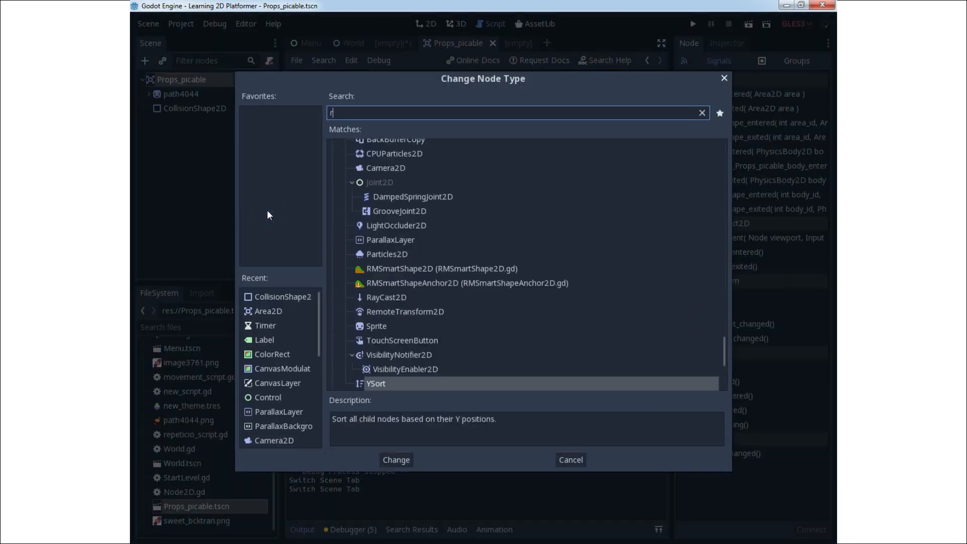
{"action": "type", "text": "ea"}
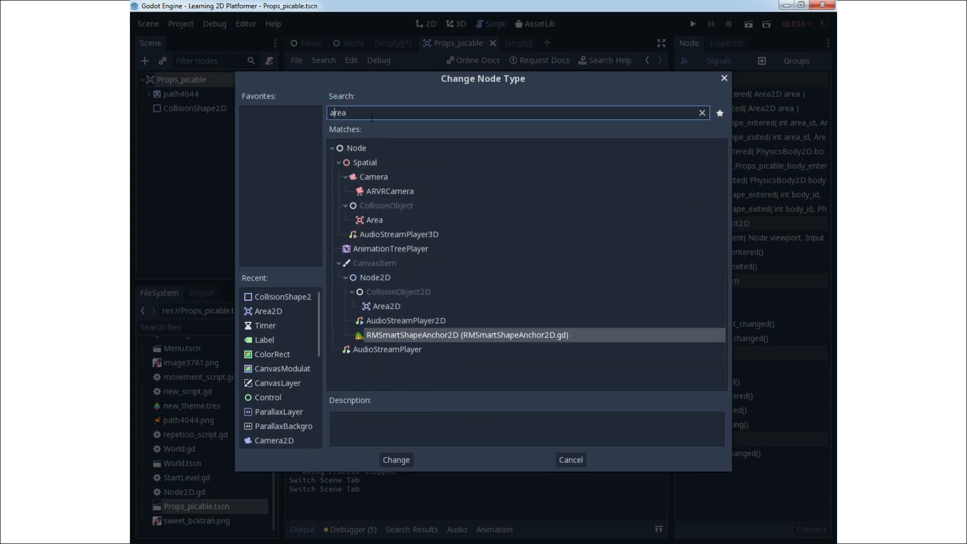
{"action": "left_click", "coordinate": [386, 306]}
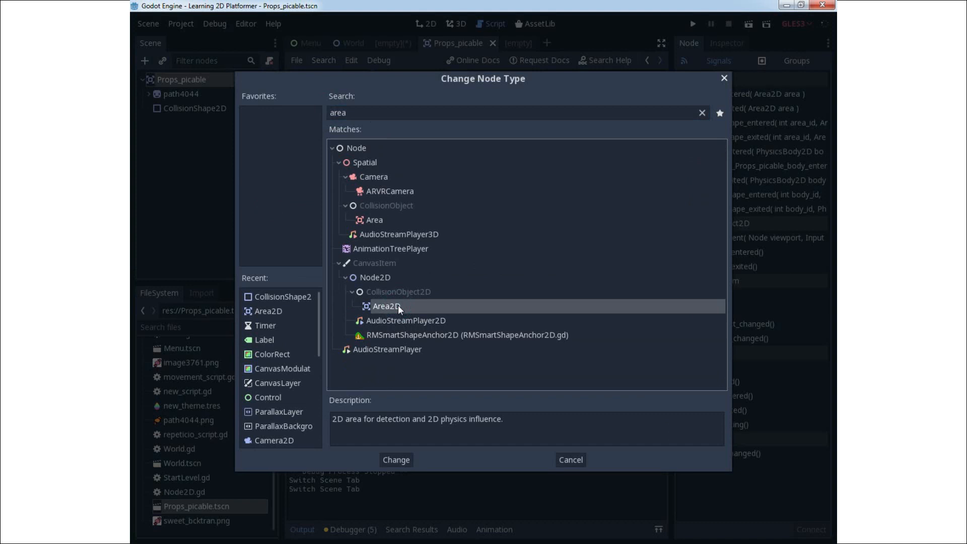
{"action": "mouse_move", "coordinate": [386, 306]}
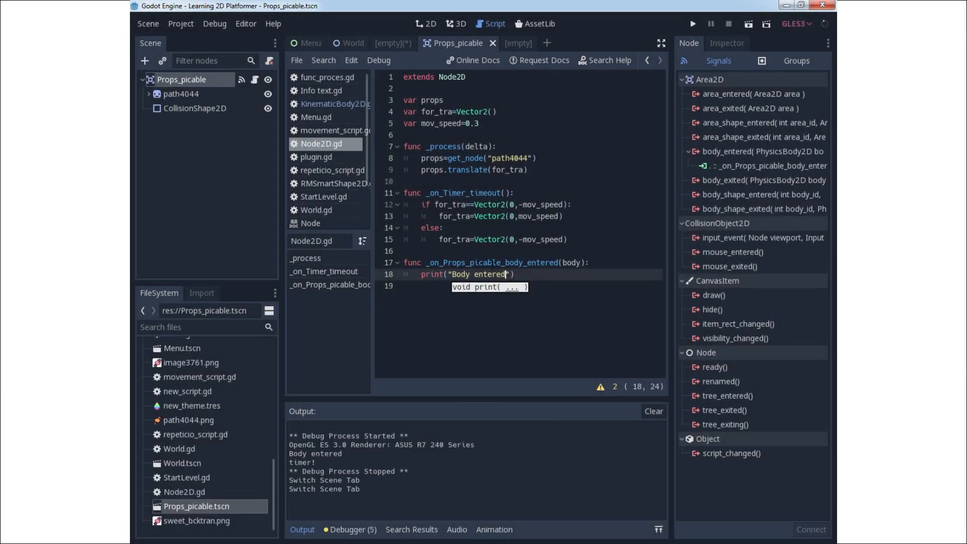
In 2D view, assign path4044.png as the path4044 sprite's texture and select the collision shape.
{"action": "left_click", "coordinate": [426, 23]}
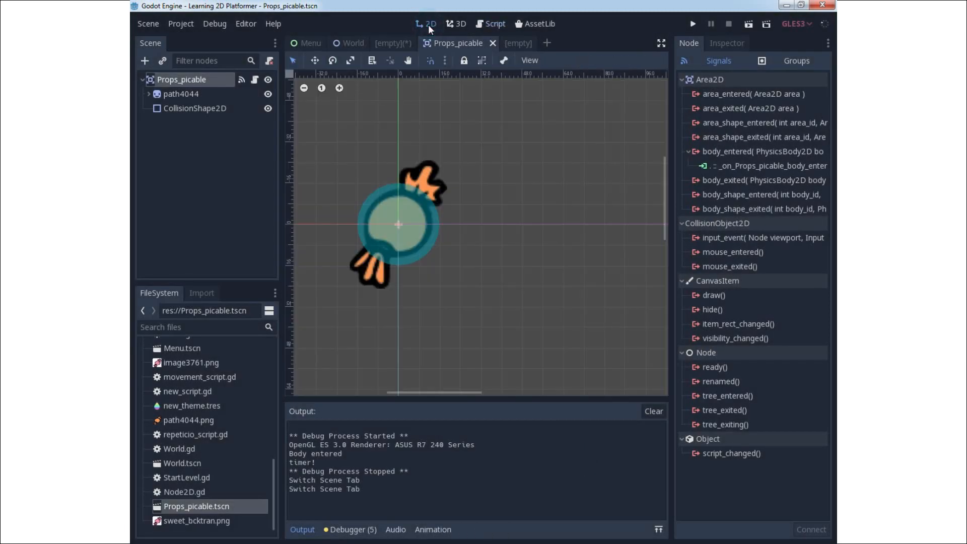
{"action": "mouse_move", "coordinate": [232, 102]}
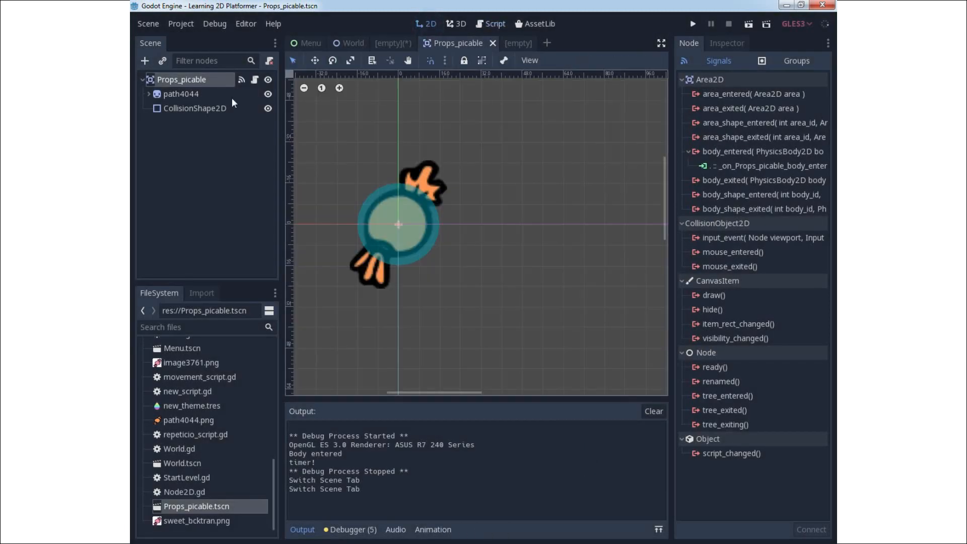
{"action": "mouse_move", "coordinate": [206, 79]}
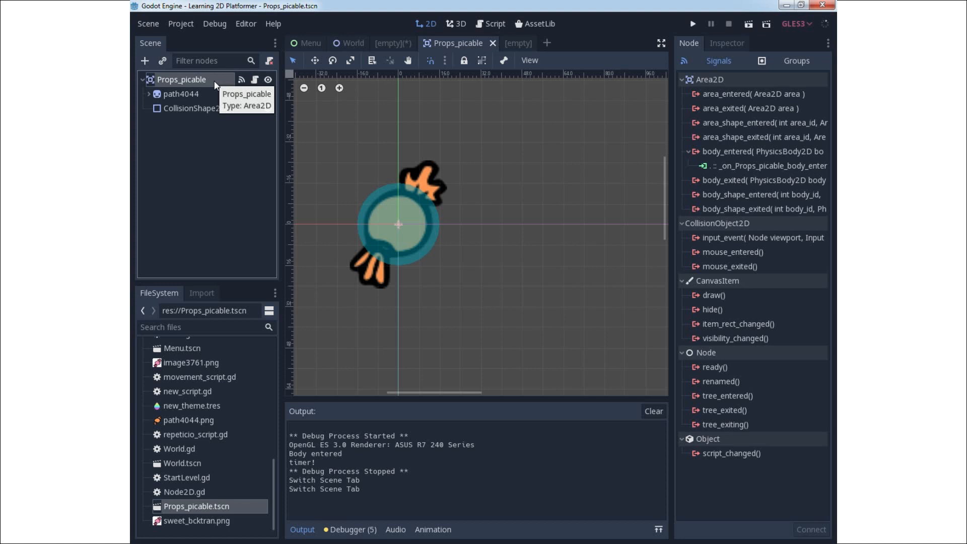
{"action": "left_click", "coordinate": [180, 93]}
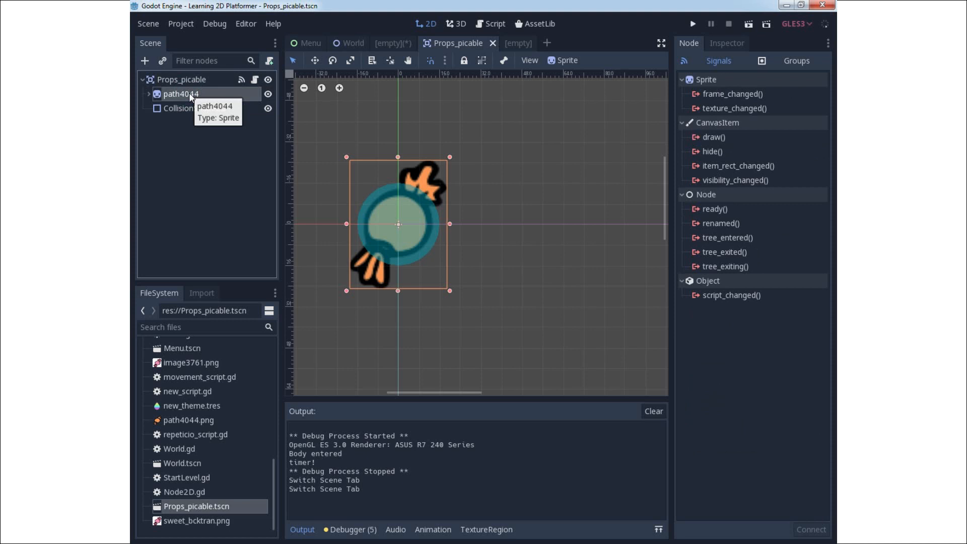
{"action": "mouse_move", "coordinate": [187, 96]}
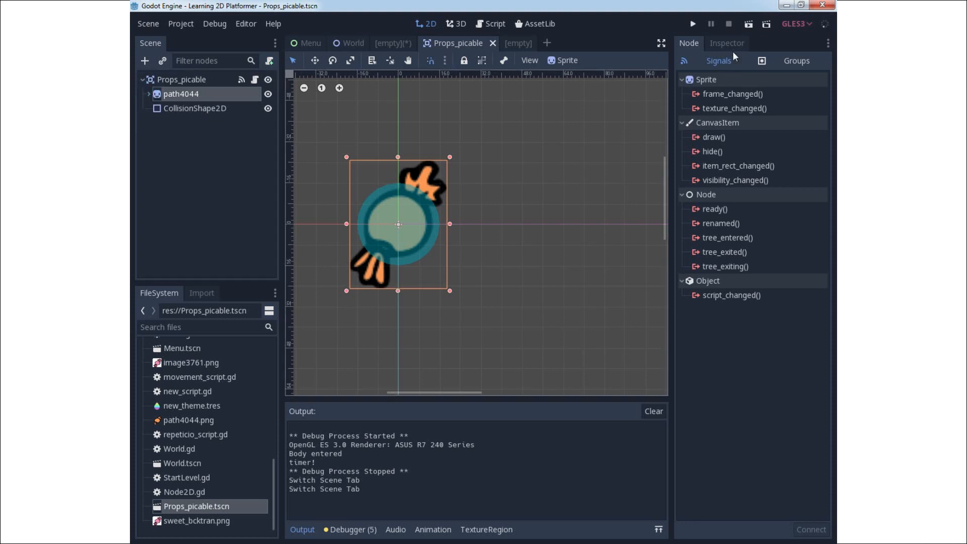
{"action": "left_click", "coordinate": [726, 42]}
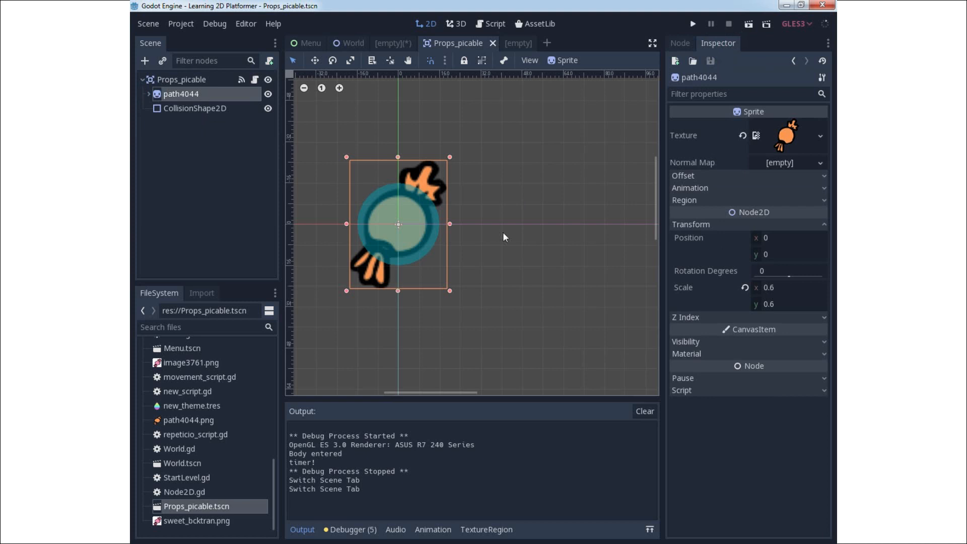
{"action": "mouse_move", "coordinate": [450, 328]}
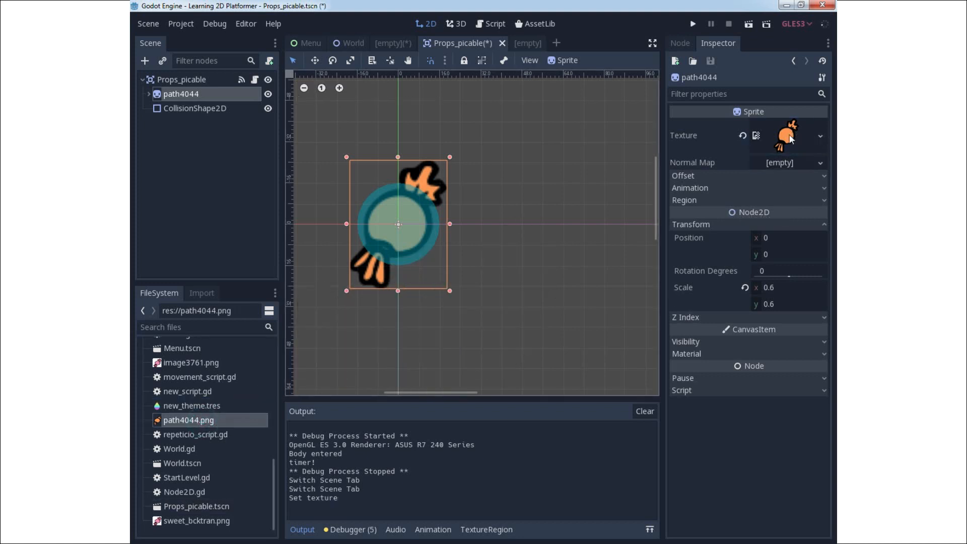
{"action": "mouse_move", "coordinate": [623, 206]}
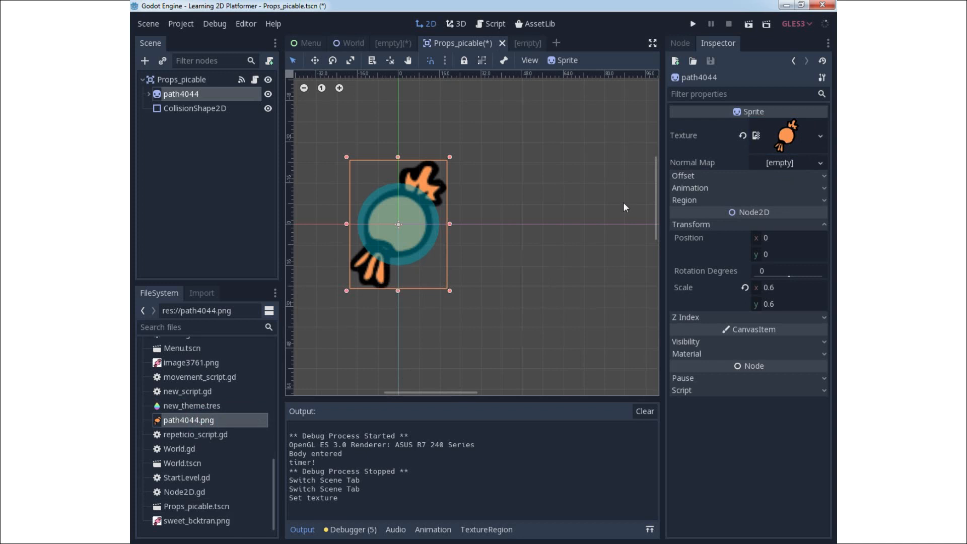
{"action": "mouse_move", "coordinate": [199, 82]}
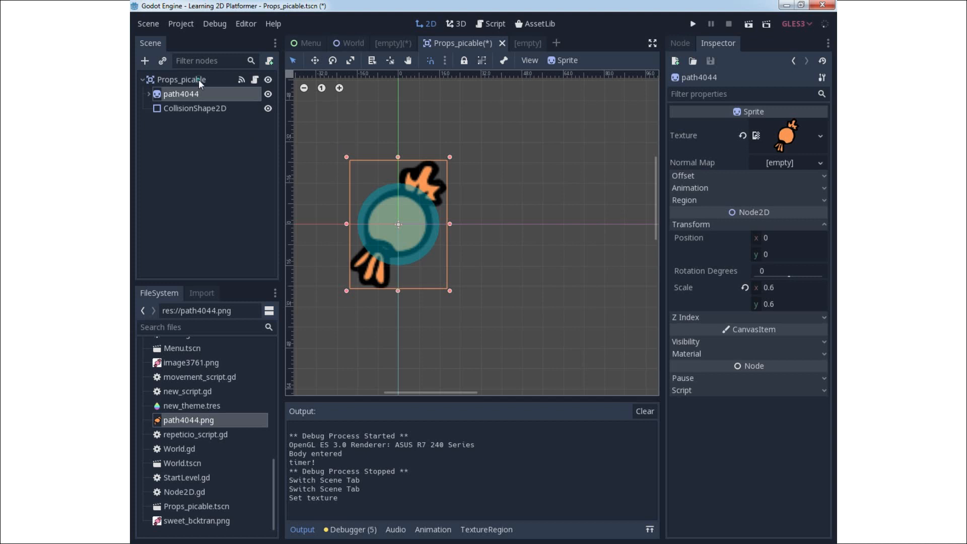
{"action": "left_click", "coordinate": [180, 79]}
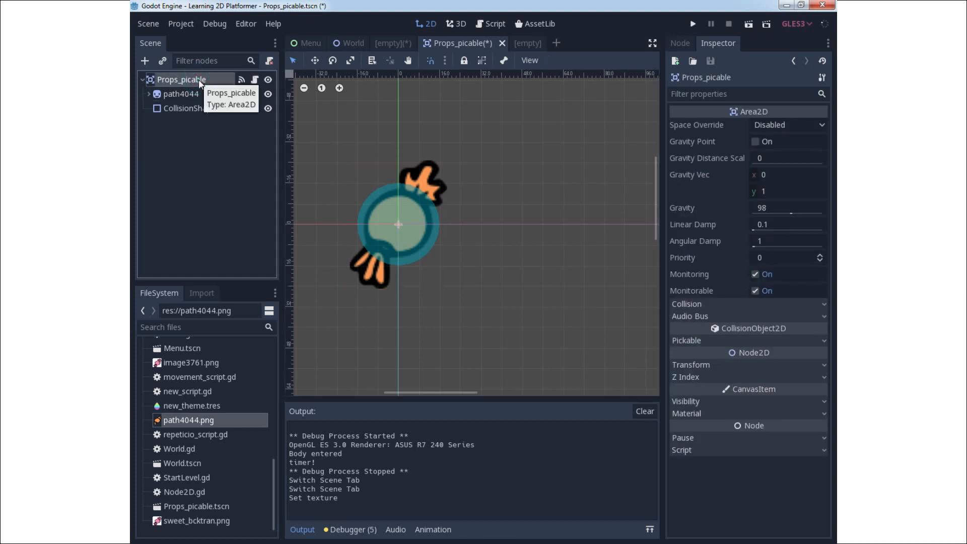
{"action": "left_click", "coordinate": [188, 108]}
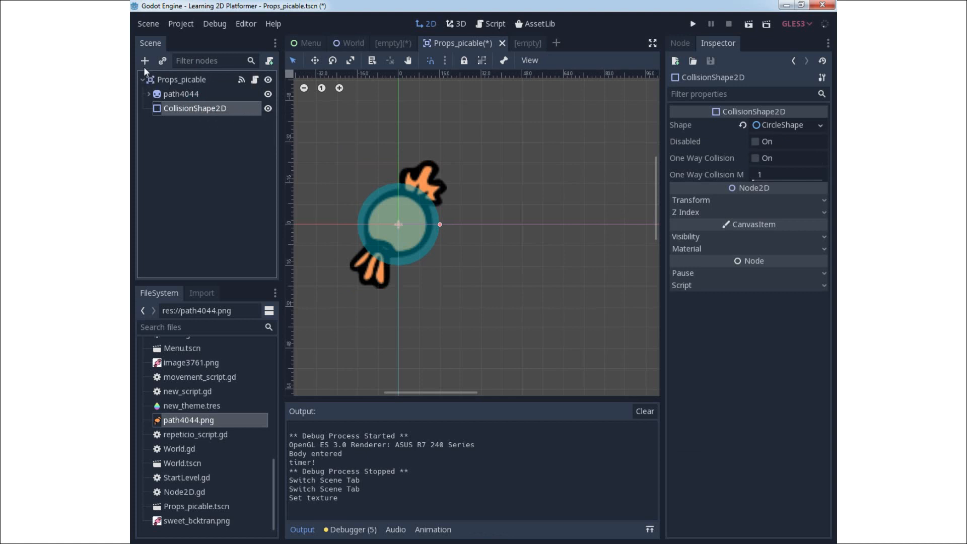
Search the Add Child Node dialog for a CollisionShape2D for the candy.
{"action": "left_click", "coordinate": [144, 60]}
{"action": "type", "text": "coll"}
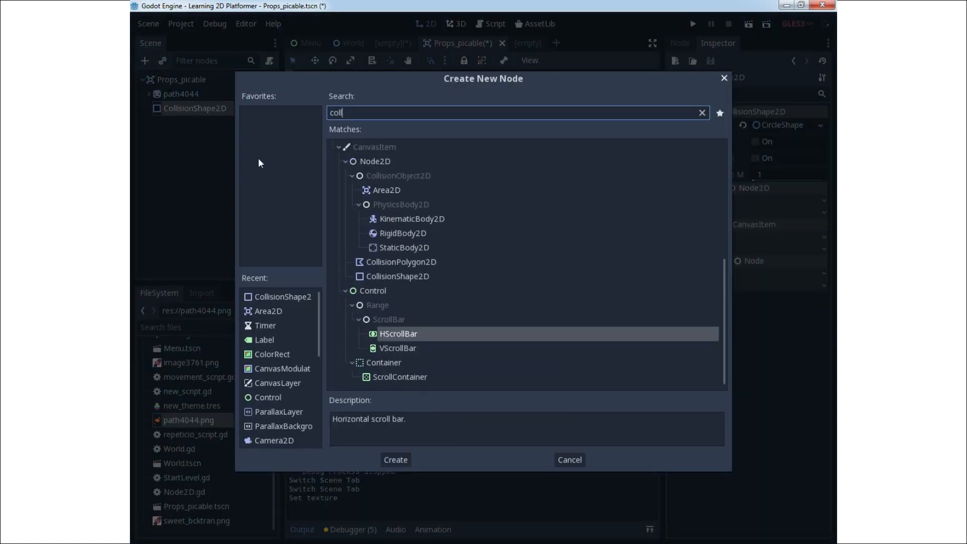
{"action": "left_click", "coordinate": [398, 276]}
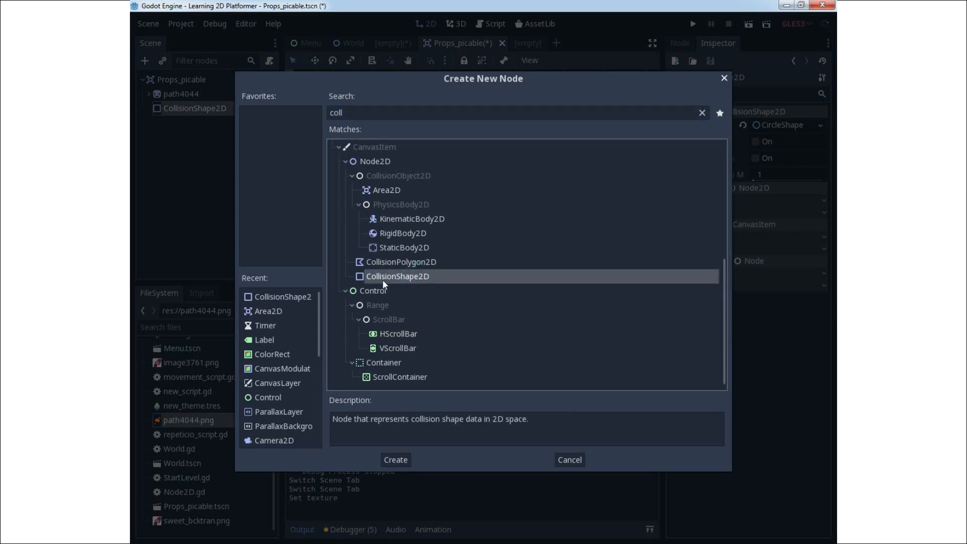
{"action": "left_click", "coordinate": [394, 459]}
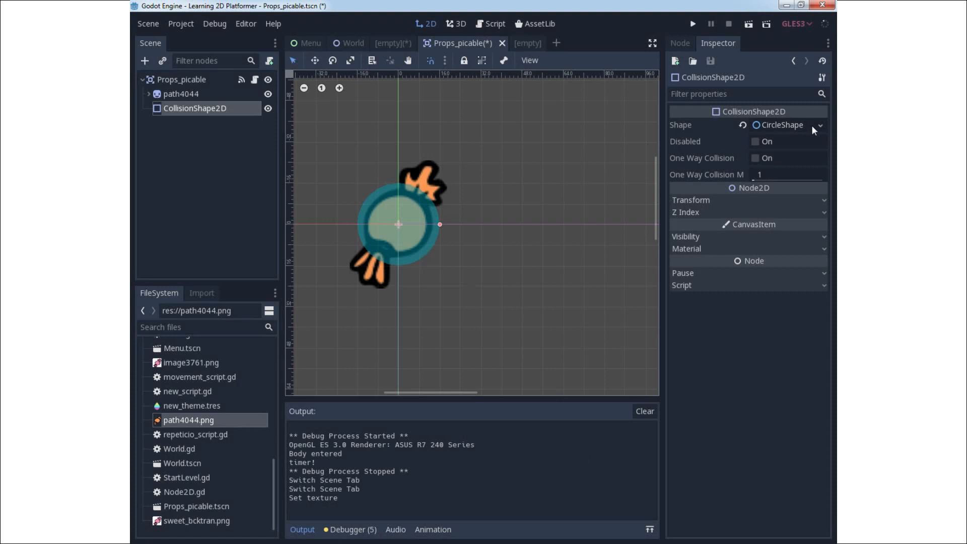
{"action": "mouse_move", "coordinate": [572, 229]}
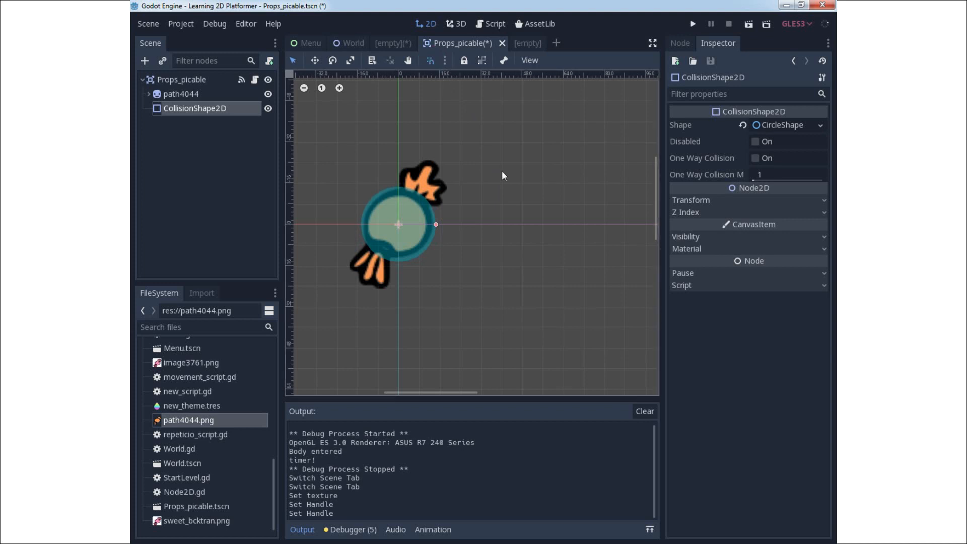
{"action": "mouse_move", "coordinate": [429, 65]}
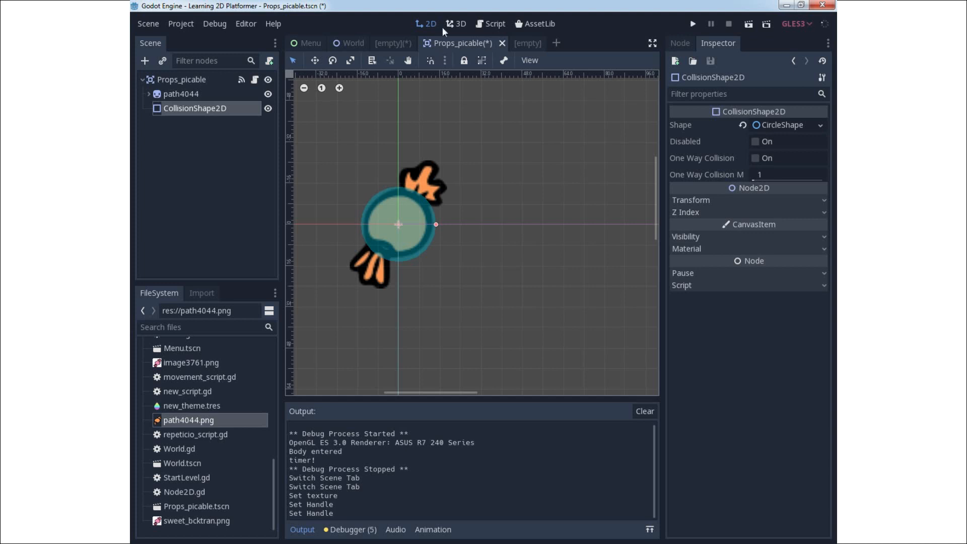
{"action": "mouse_move", "coordinate": [366, 168]}
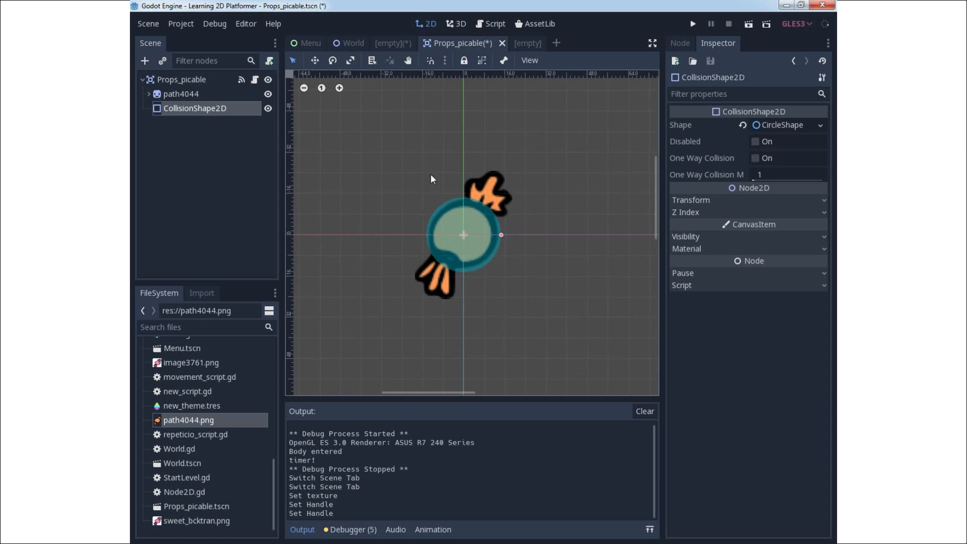
{"action": "left_click", "coordinate": [182, 78]}
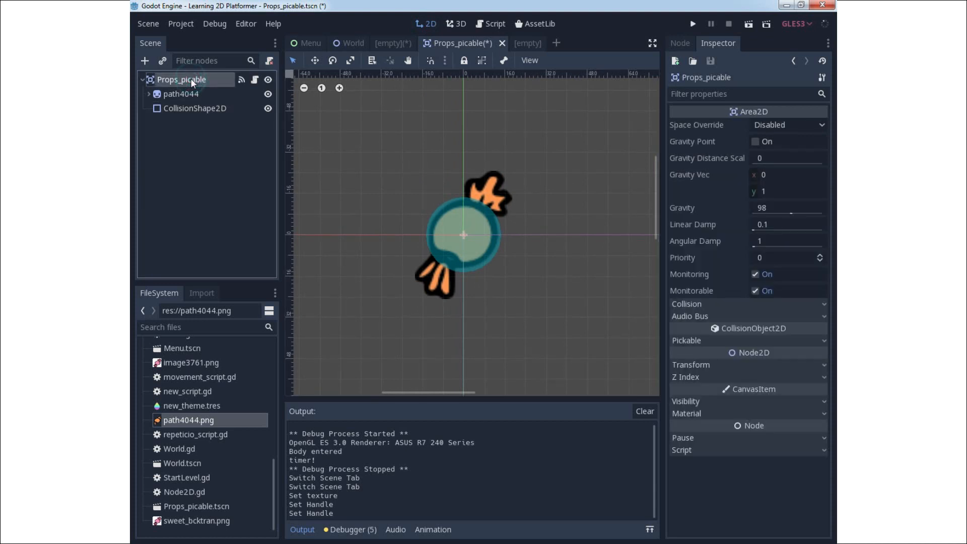
{"action": "mouse_move", "coordinate": [181, 78]}
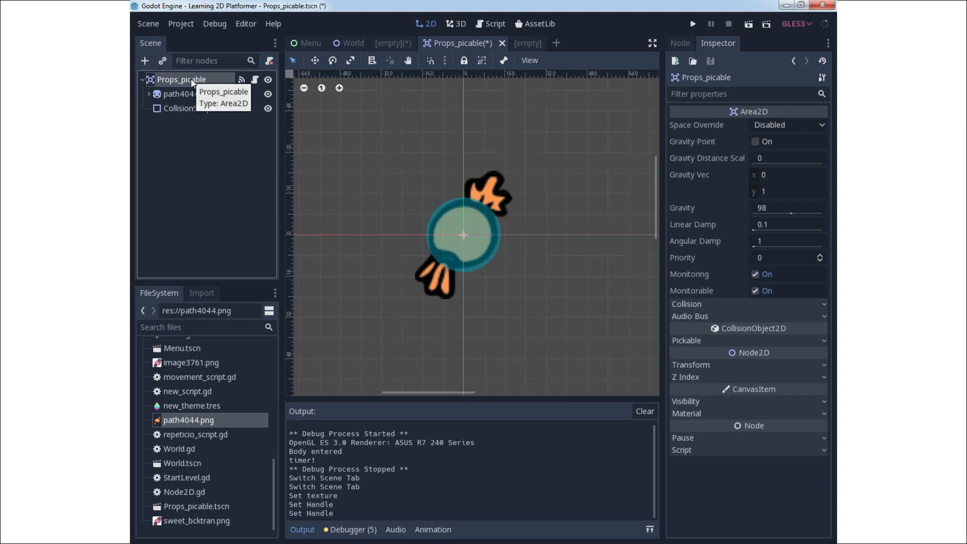
{"action": "left_click", "coordinate": [688, 364]}
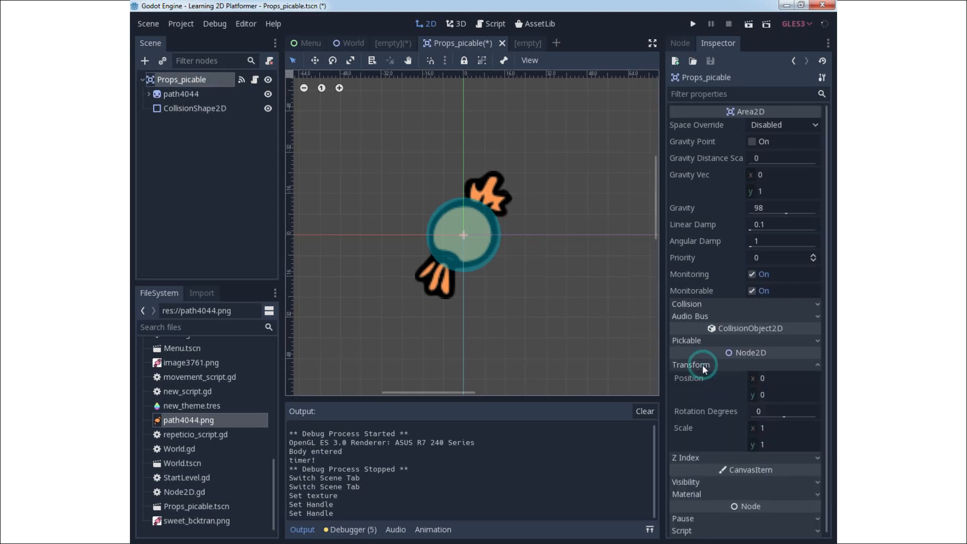
{"action": "mouse_move", "coordinate": [767, 400]}
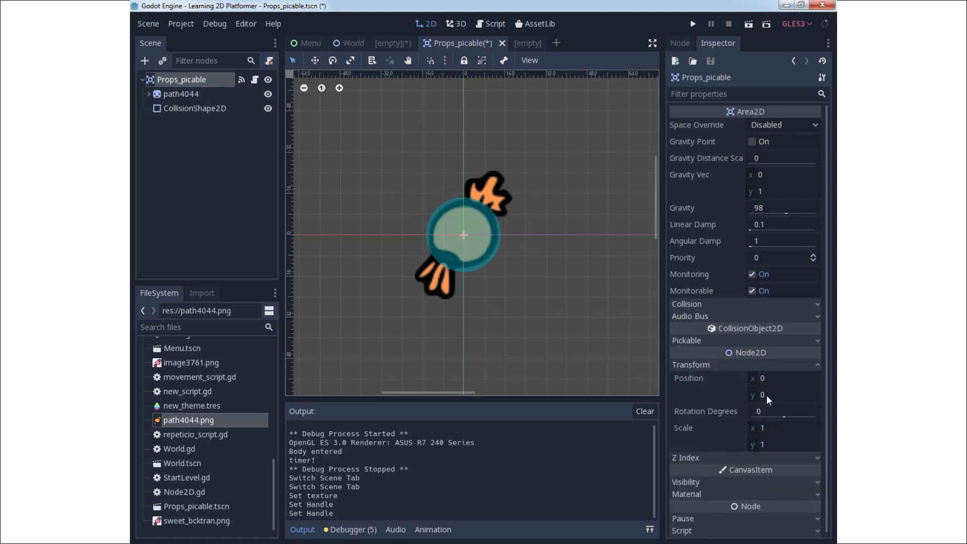
{"action": "mouse_move", "coordinate": [351, 160]}
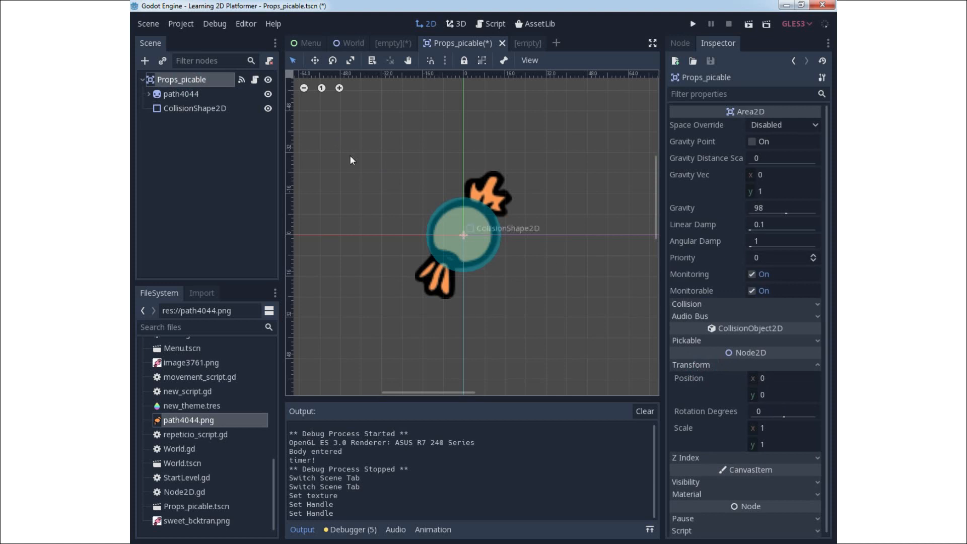
{"action": "left_click", "coordinate": [182, 94]}
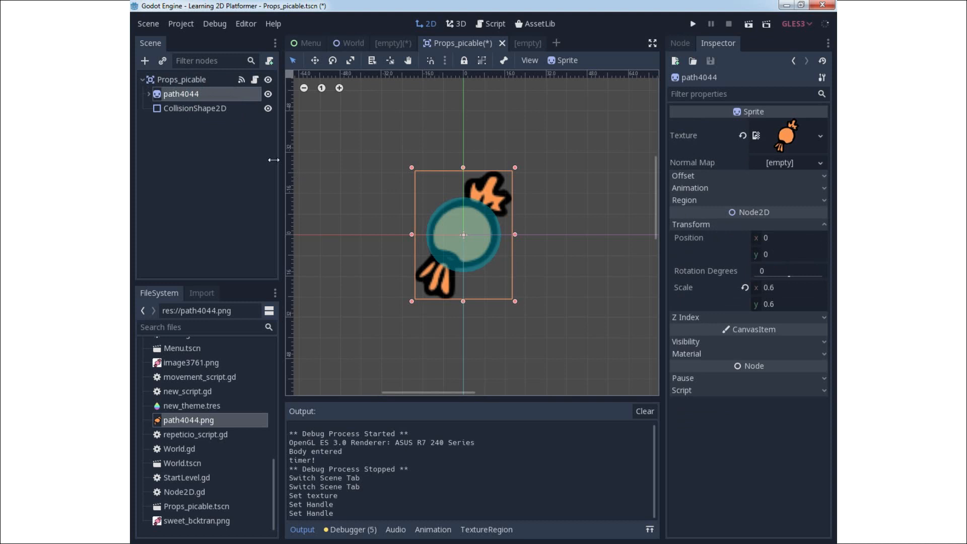
{"action": "left_click", "coordinate": [196, 108]}
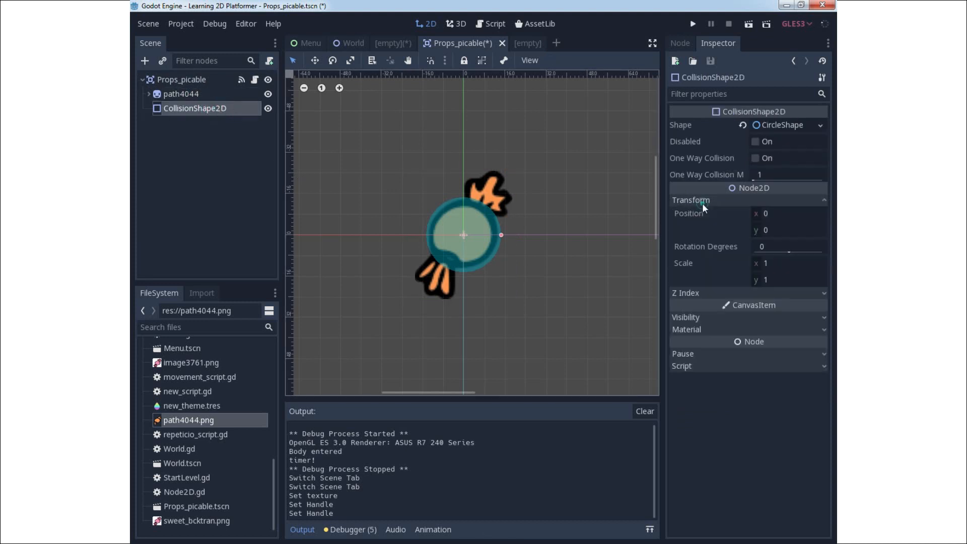
{"action": "mouse_move", "coordinate": [188, 83]}
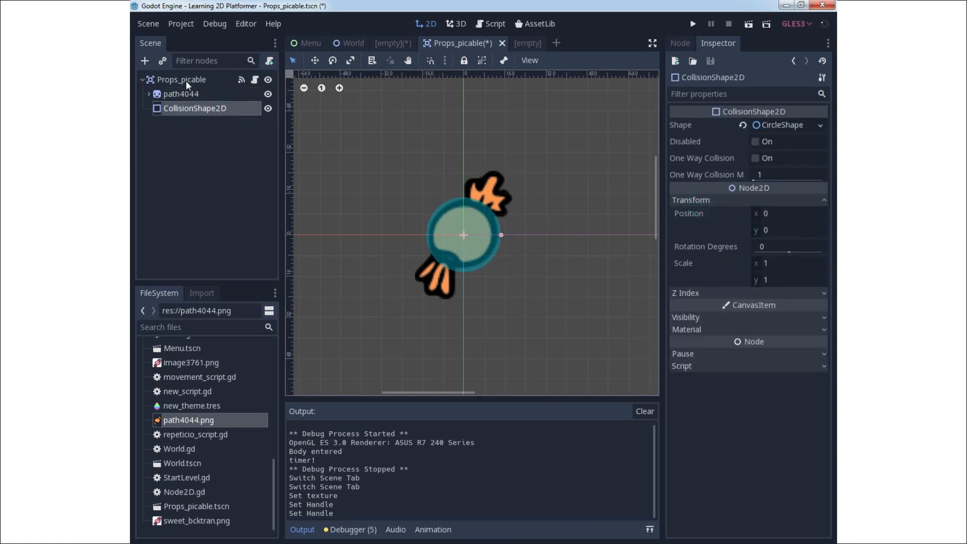
{"action": "left_click", "coordinate": [182, 78]}
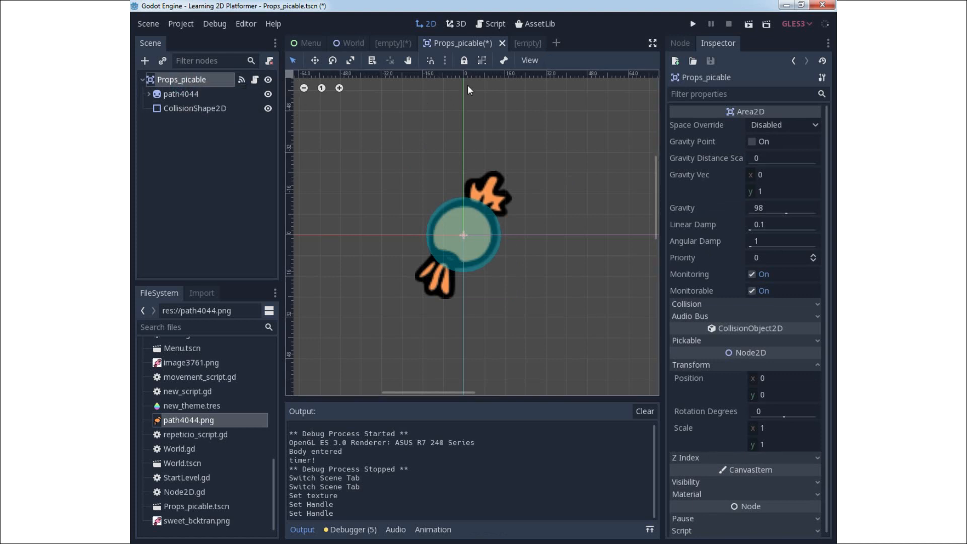
{"action": "mouse_move", "coordinate": [481, 65]}
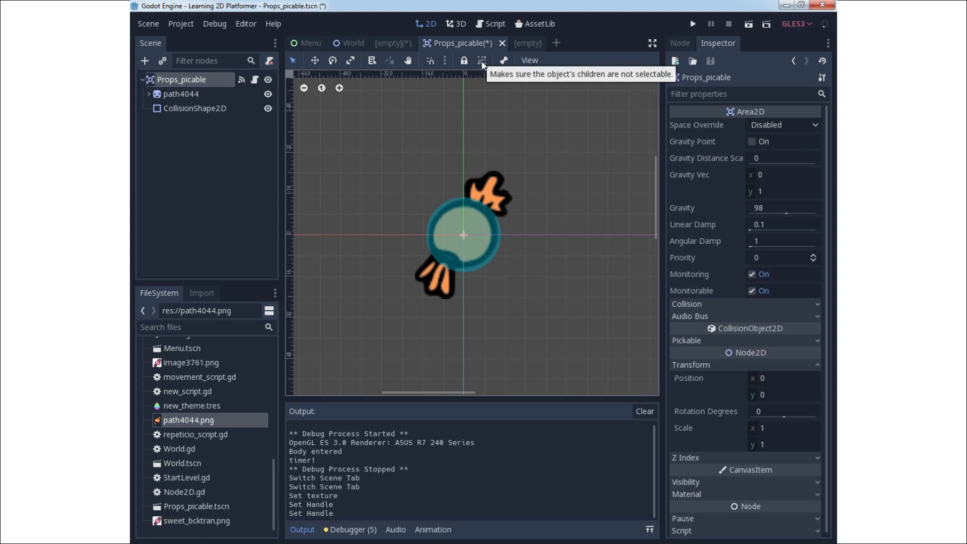
{"action": "mouse_move", "coordinate": [436, 144]}
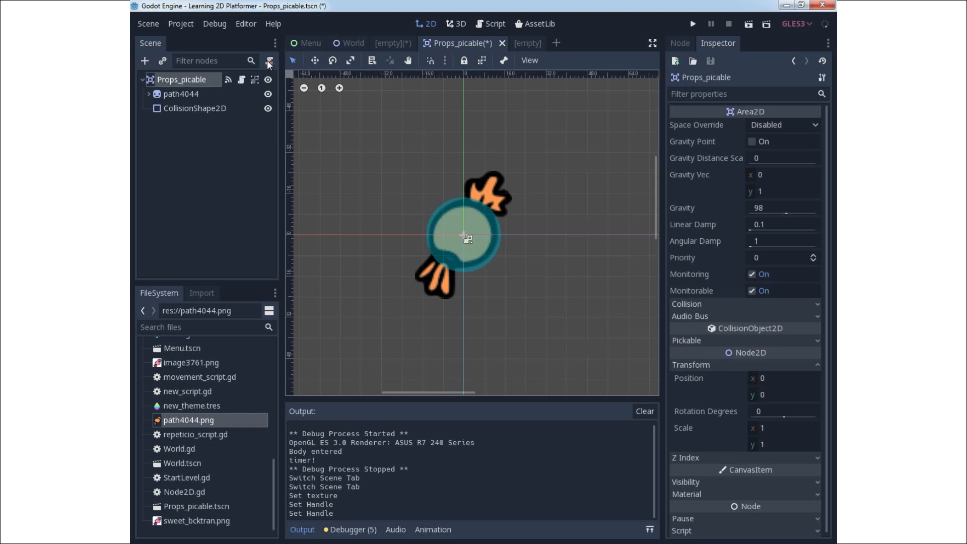
{"action": "mouse_move", "coordinate": [267, 65]}
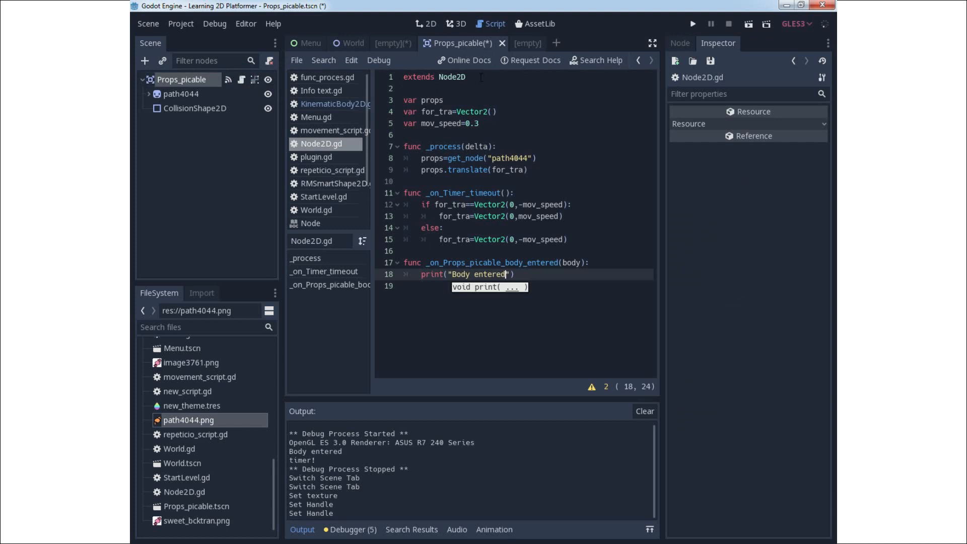
Return to the candy scene and reopen its attached Node2D.gd script.
{"action": "left_click", "coordinate": [466, 76]}
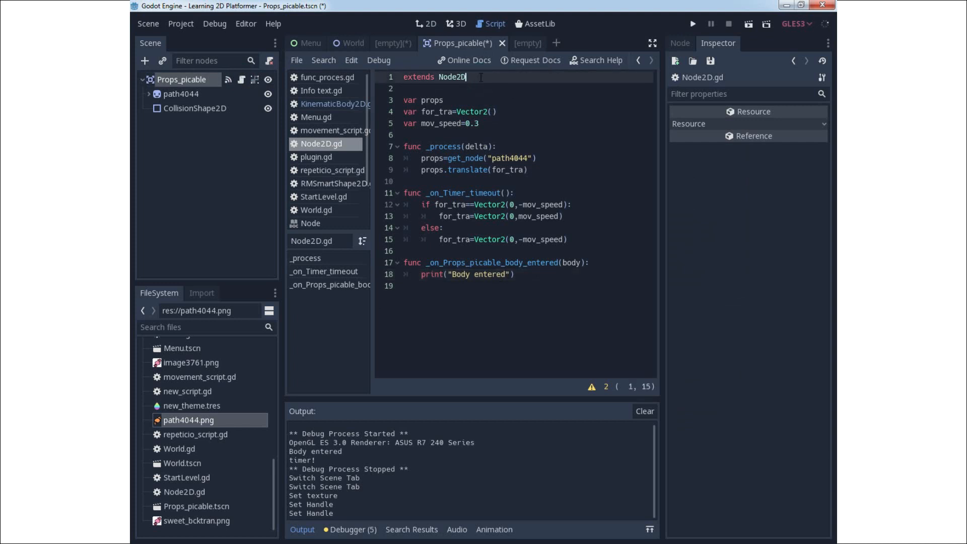
{"action": "left_click", "coordinate": [180, 78]}
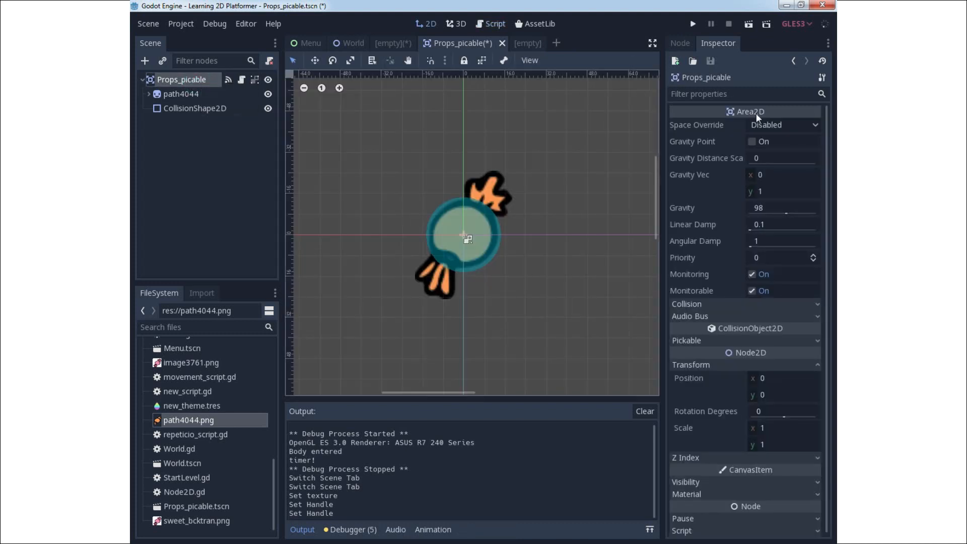
{"action": "mouse_move", "coordinate": [423, 109]}
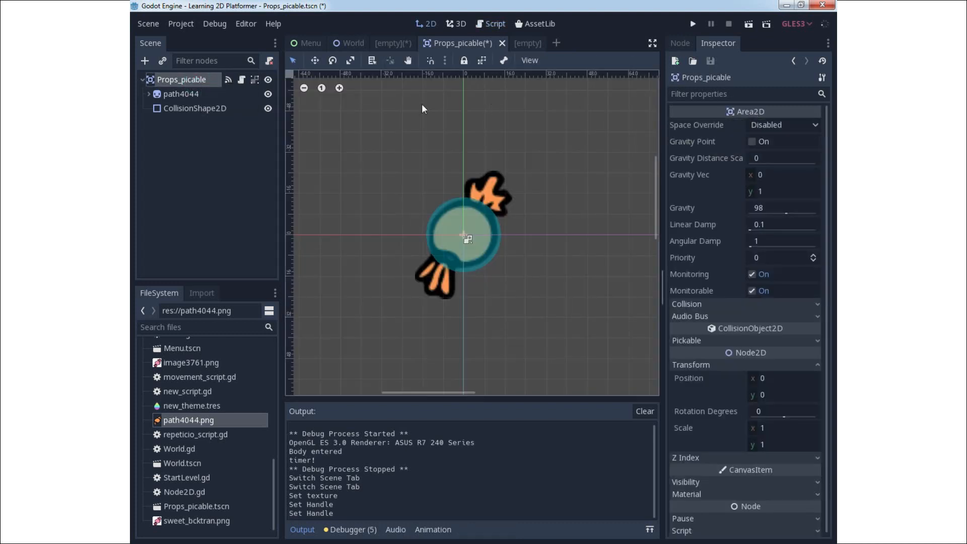
{"action": "mouse_move", "coordinate": [241, 84]}
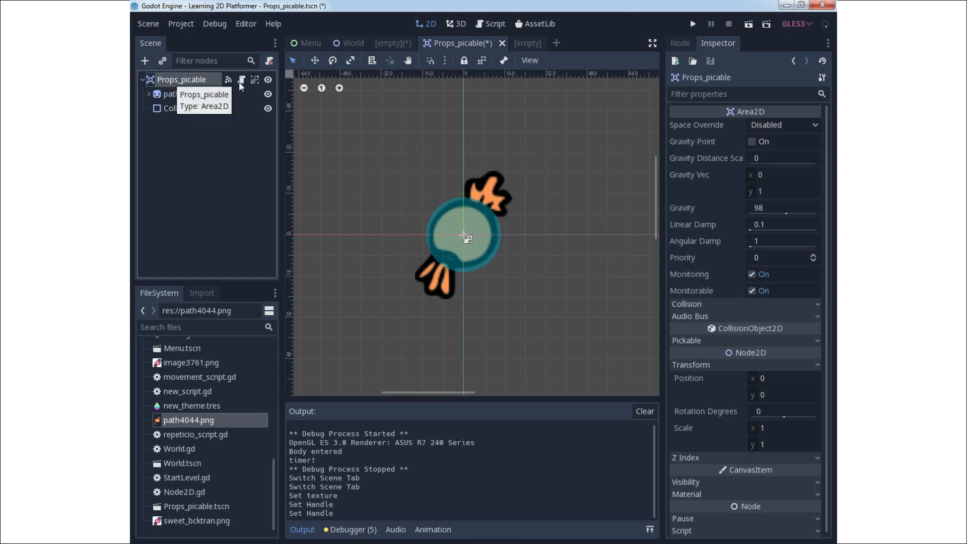
{"action": "left_click", "coordinate": [490, 23]}
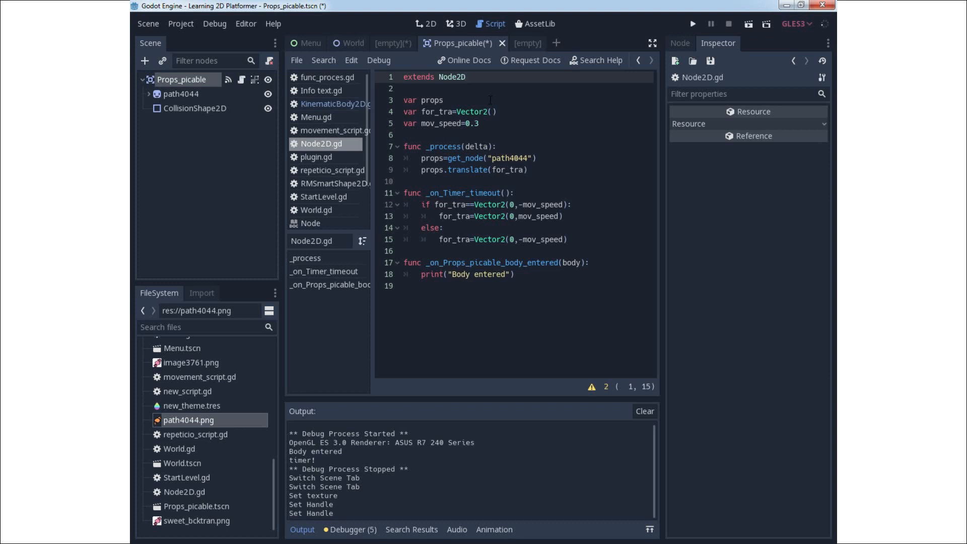
{"action": "left_click", "coordinate": [466, 76]}
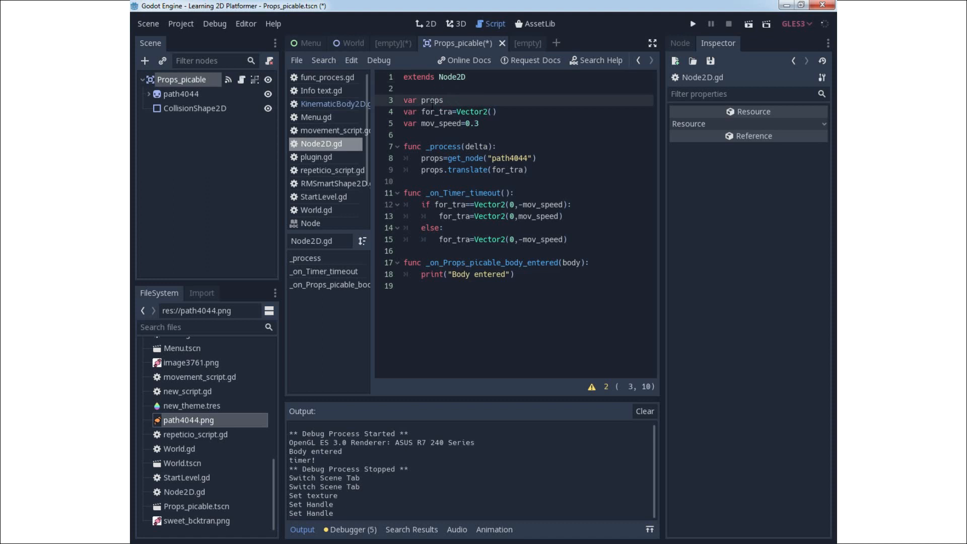
{"action": "left_click", "coordinate": [423, 112]}
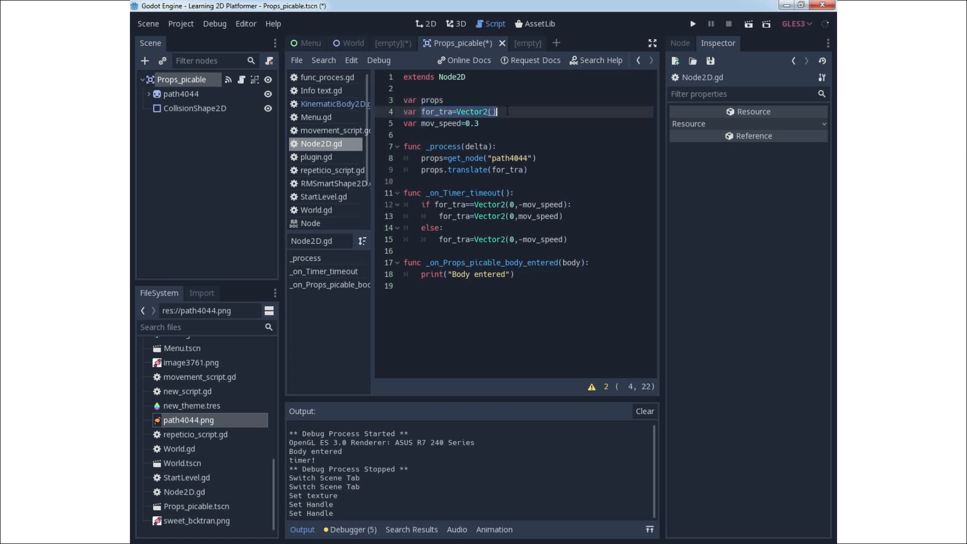
{"action": "left_click", "coordinate": [506, 111]}
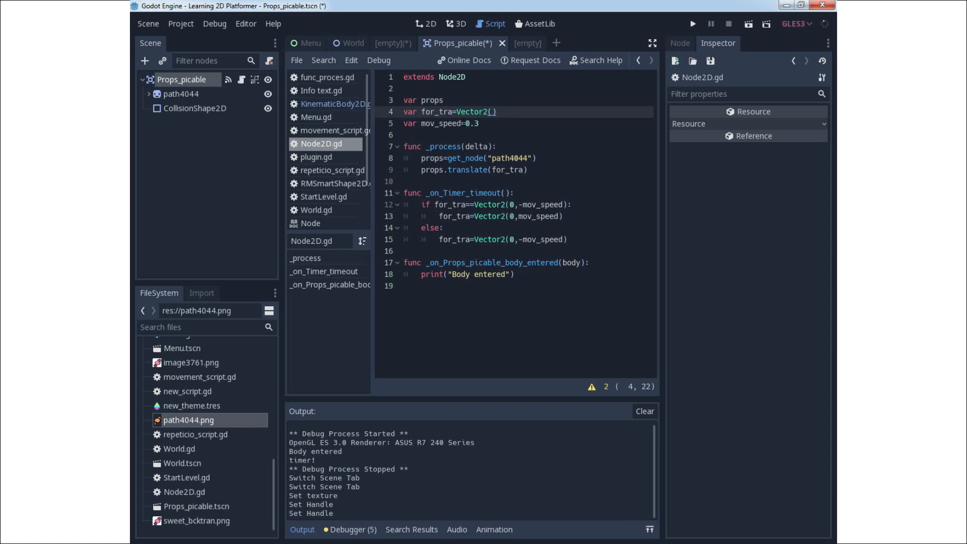
{"action": "left_click", "coordinate": [488, 122]}
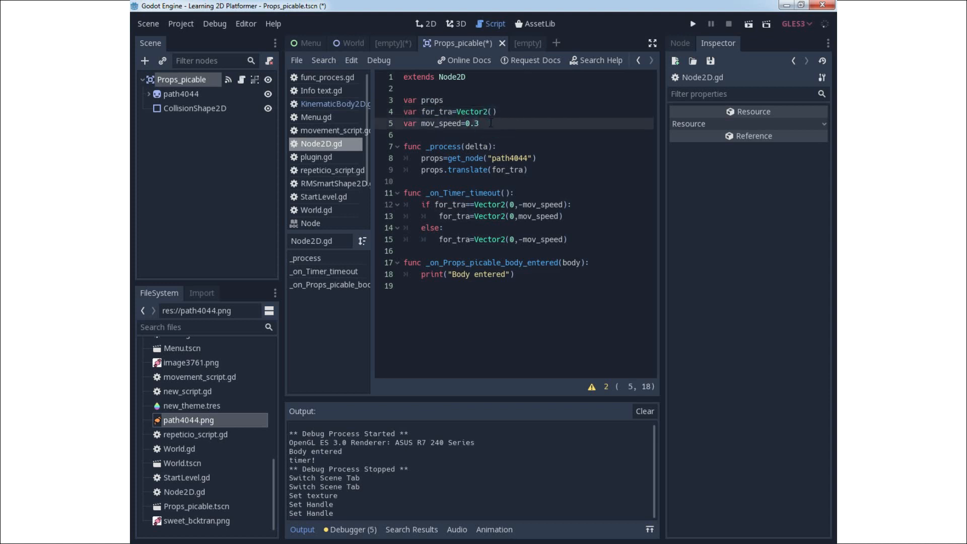
{"action": "left_click", "coordinate": [451, 147]}
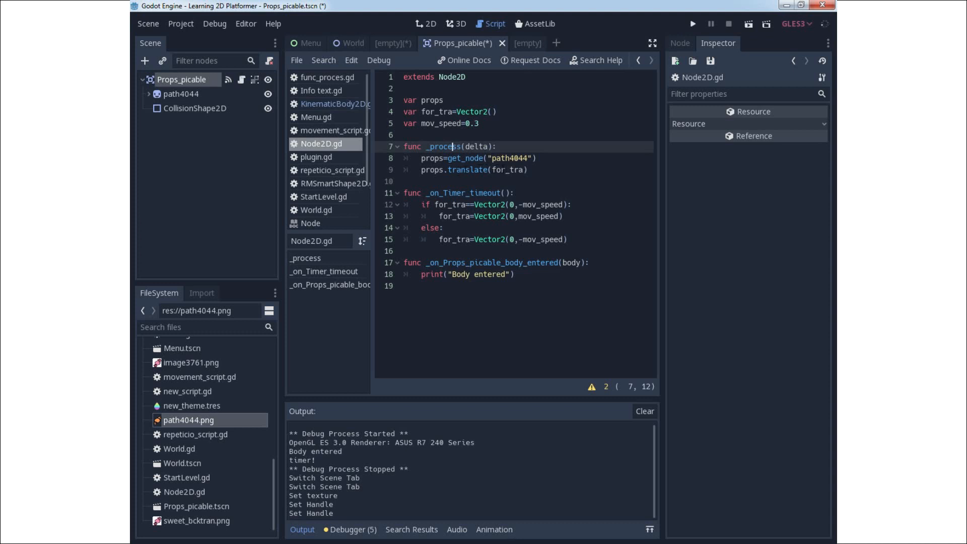
{"action": "left_click", "coordinate": [499, 169]}
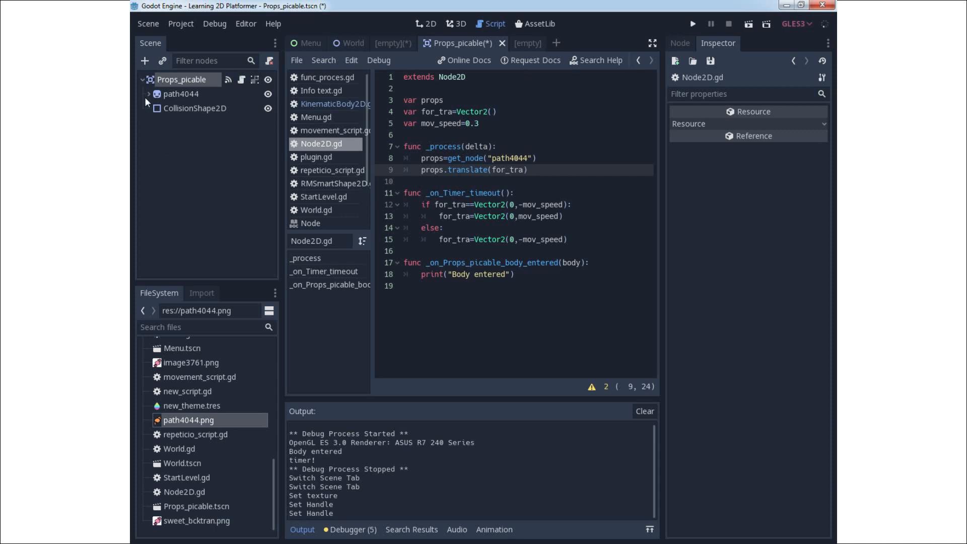
Select the existing Timer under path4044 and show its signals in the Node dock.
{"action": "right_click", "coordinate": [181, 93]}
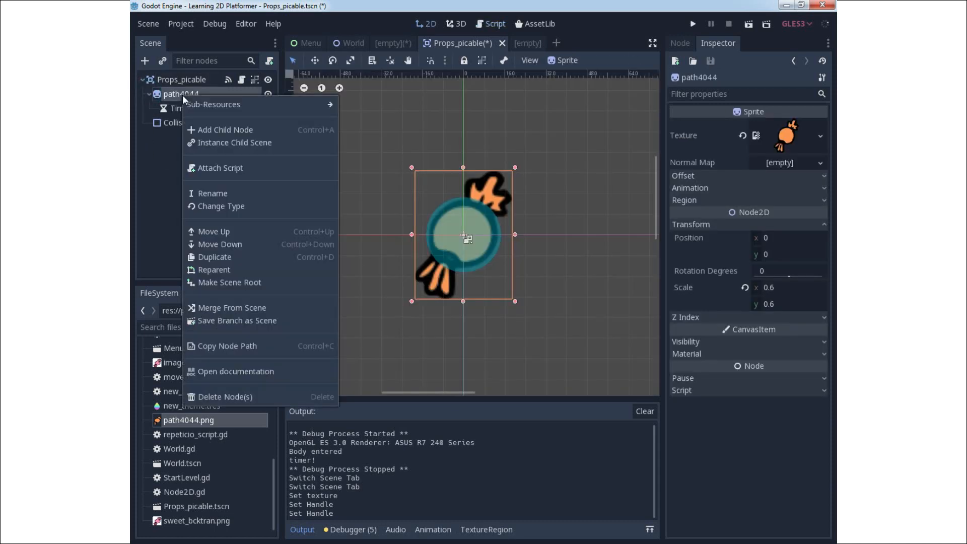
{"action": "left_click", "coordinate": [225, 130]}
{"action": "type", "text": "timer"}
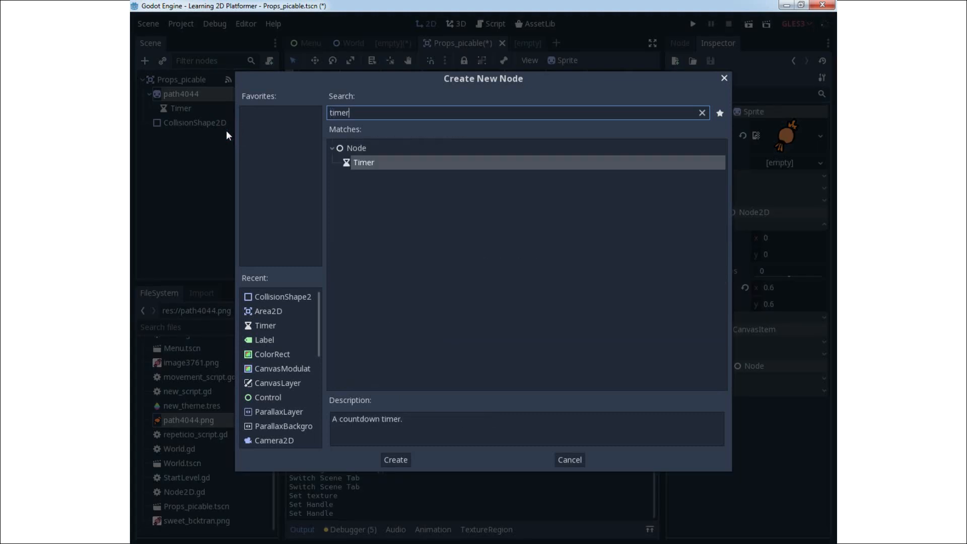
{"action": "mouse_move", "coordinate": [435, 248]}
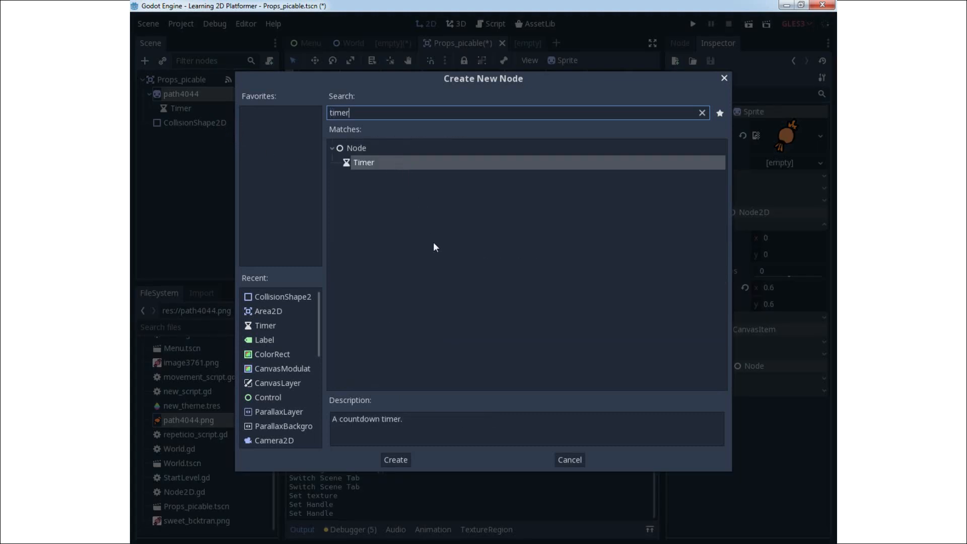
{"action": "left_click", "coordinate": [395, 459]}
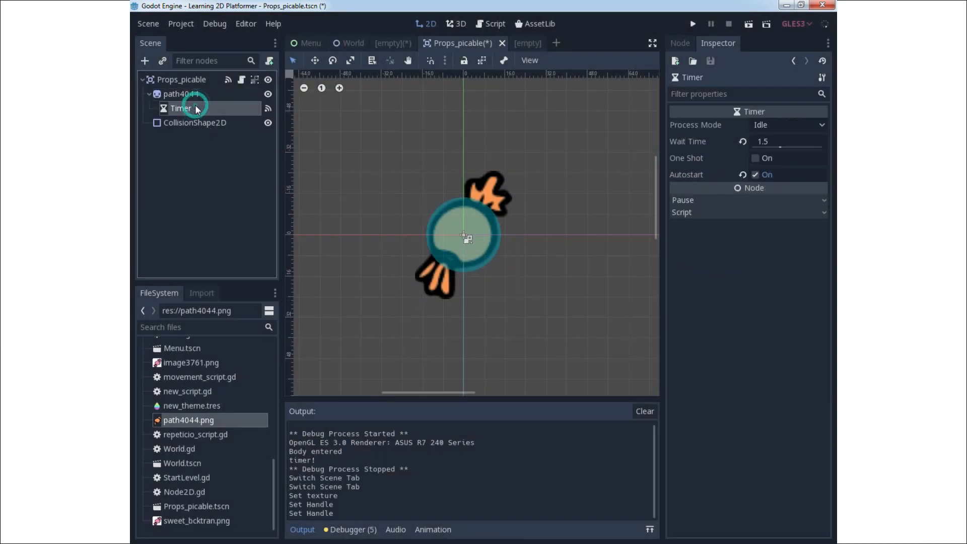
{"action": "mouse_move", "coordinate": [180, 108]}
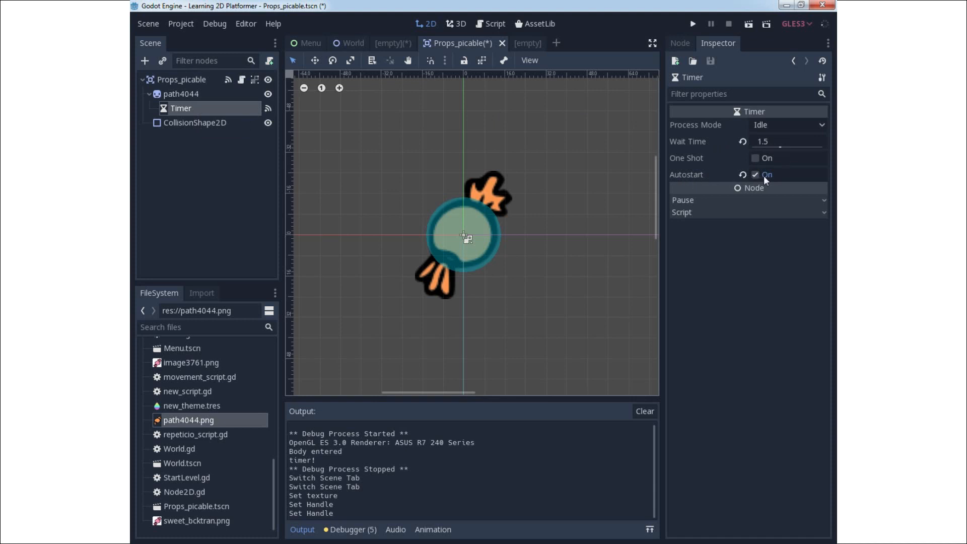
{"action": "left_click", "coordinate": [684, 43]}
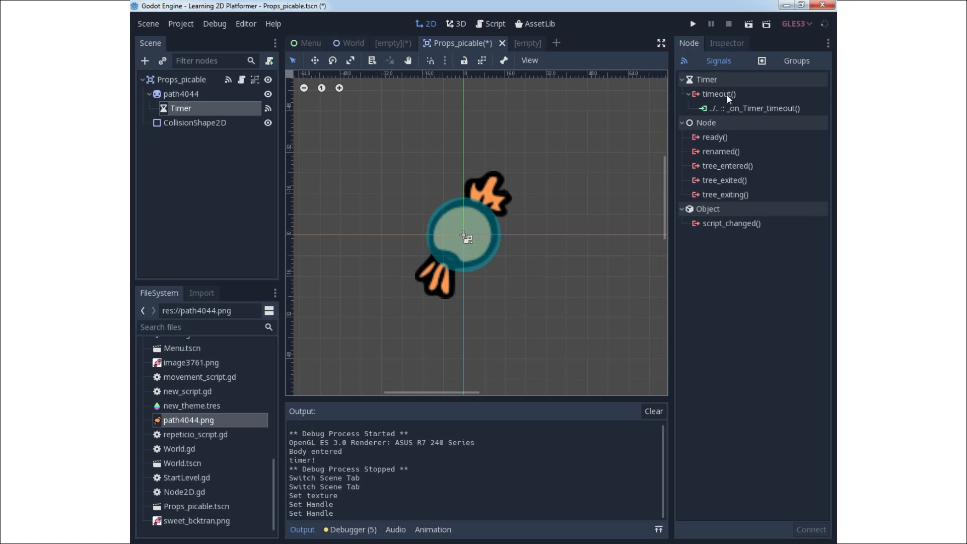
Connect the Timer's timeout signal to _on_Timer_timeout and view it in Node2D.gd.
{"action": "double_click", "coordinate": [718, 94]}
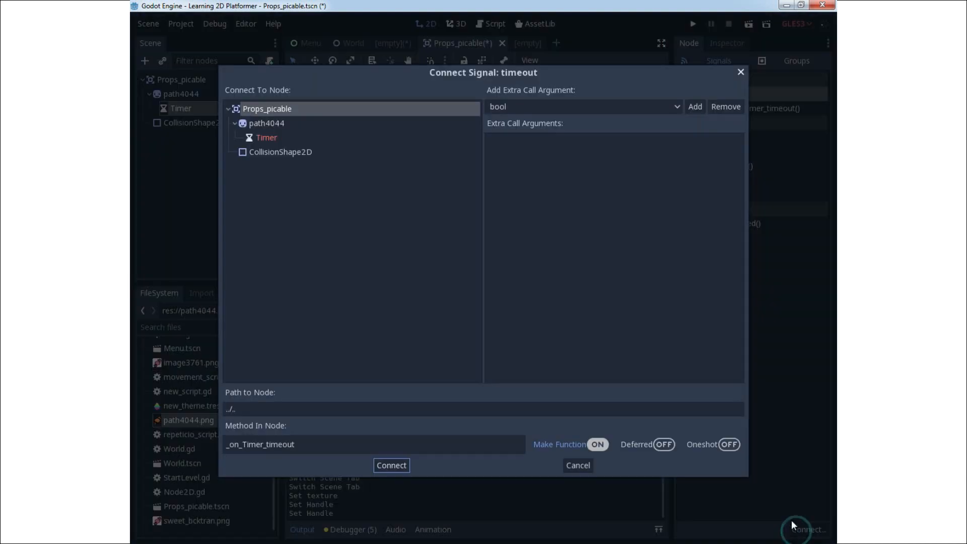
{"action": "mouse_move", "coordinate": [265, 109]}
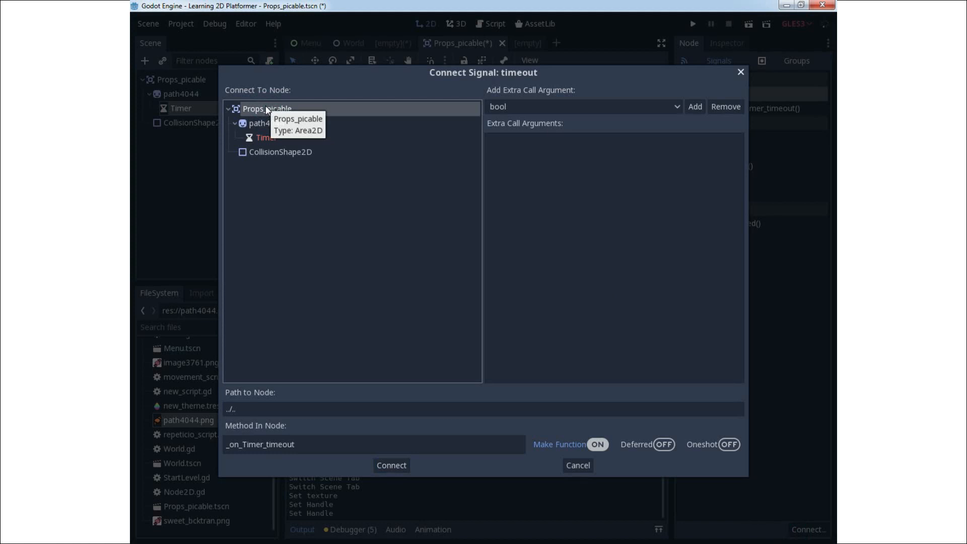
{"action": "mouse_move", "coordinate": [753, 103]}
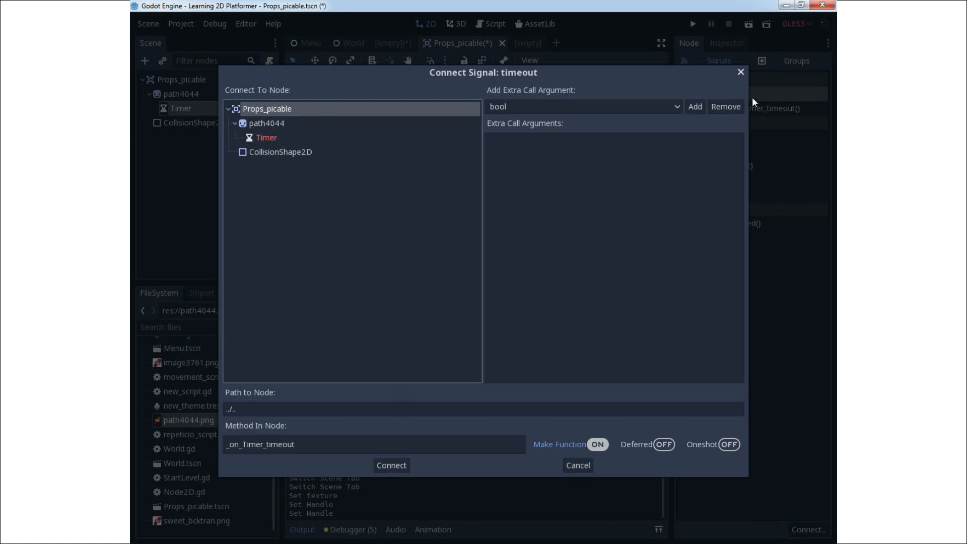
{"action": "left_click", "coordinate": [390, 465]}
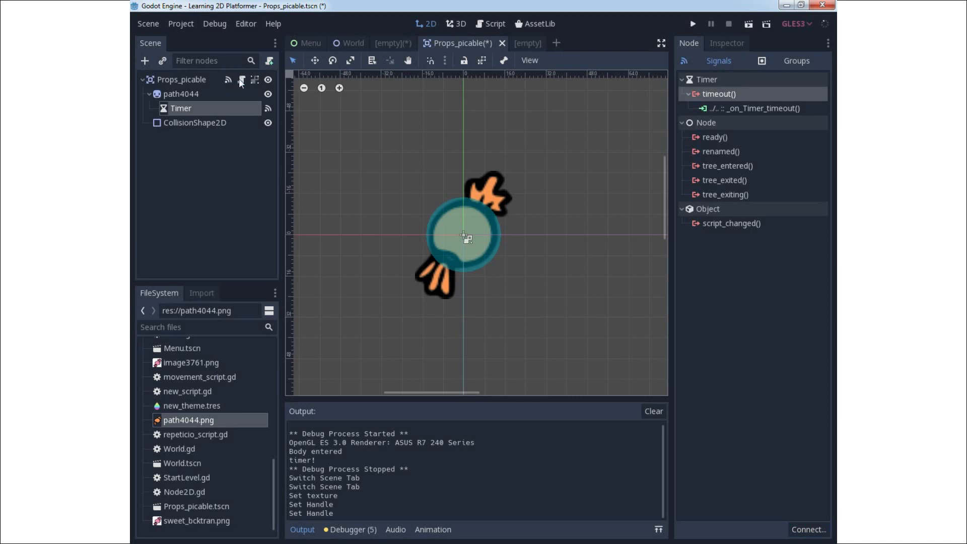
{"action": "left_click", "coordinate": [491, 23]}
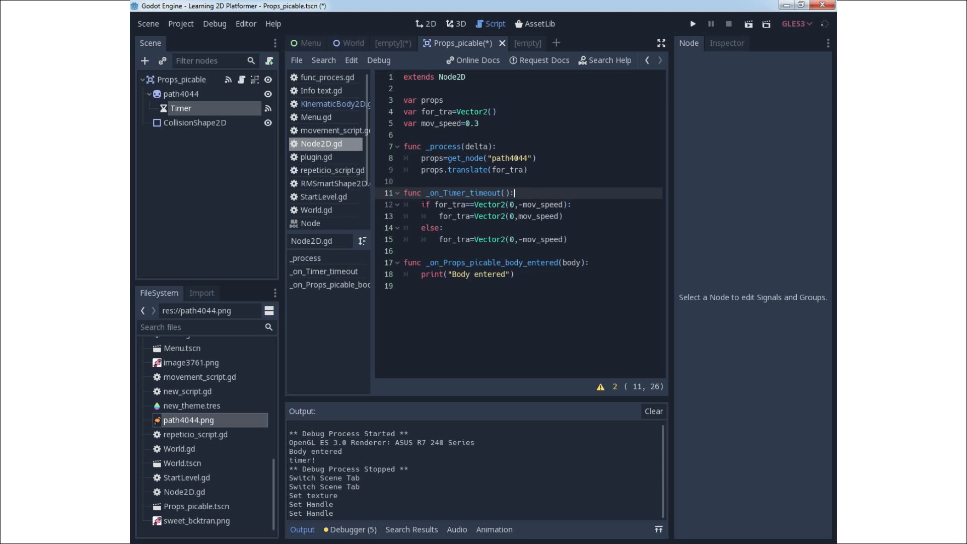
Review the timeout direction code and the Timer's 1.5 wait time with autostart on.
{"action": "left_click", "coordinate": [423, 205]}
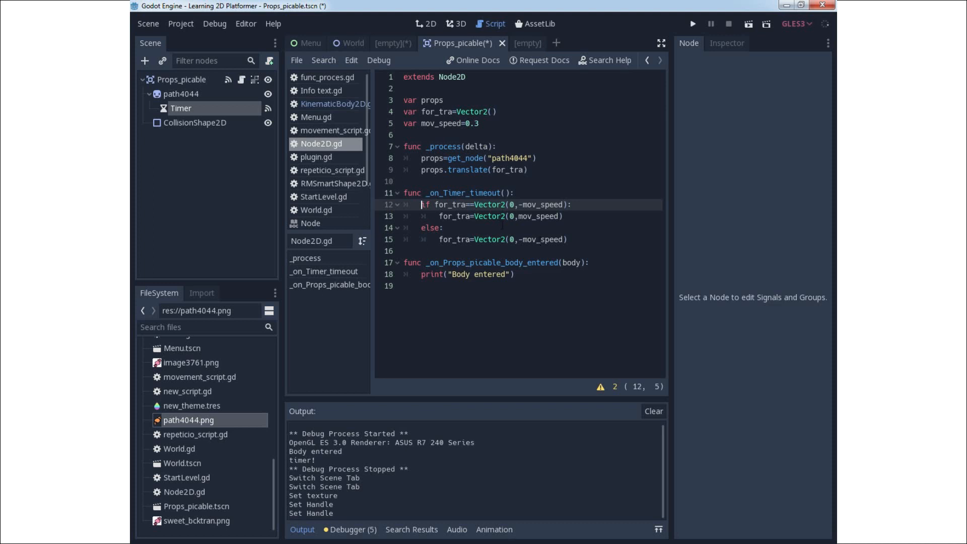
{"action": "left_click", "coordinate": [180, 108]}
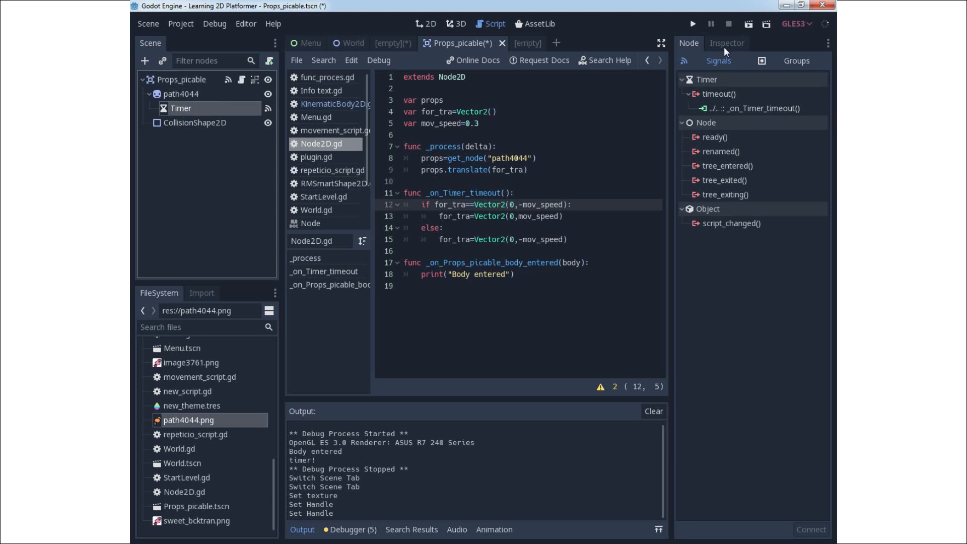
{"action": "left_click", "coordinate": [726, 42]}
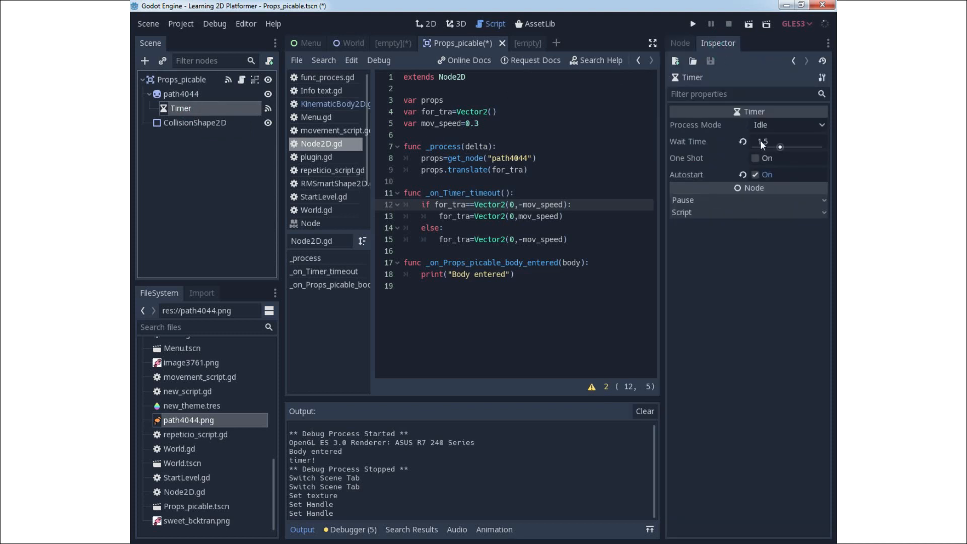
{"action": "mouse_move", "coordinate": [763, 142]}
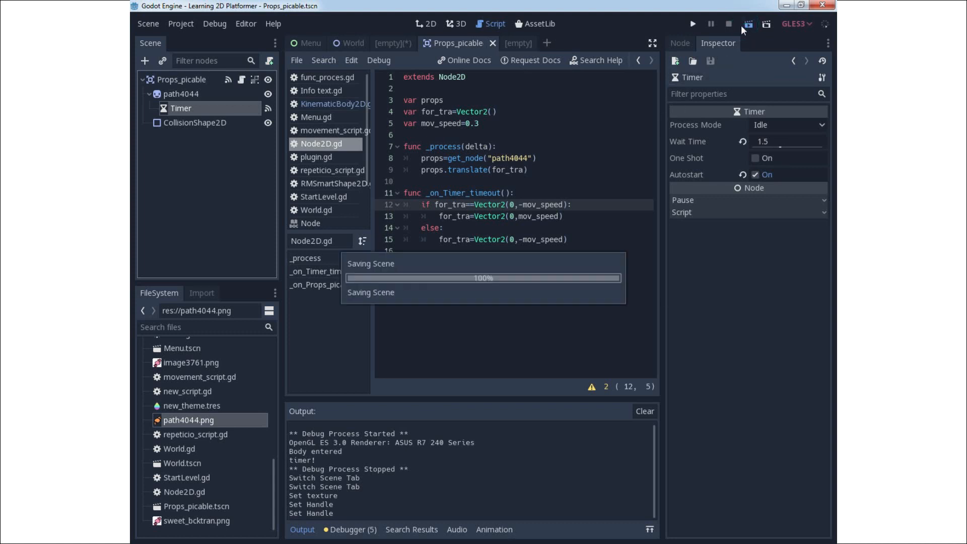
Test-run the candy scene, close the game window and return to the 2D view.
{"action": "left_click", "coordinate": [691, 24]}
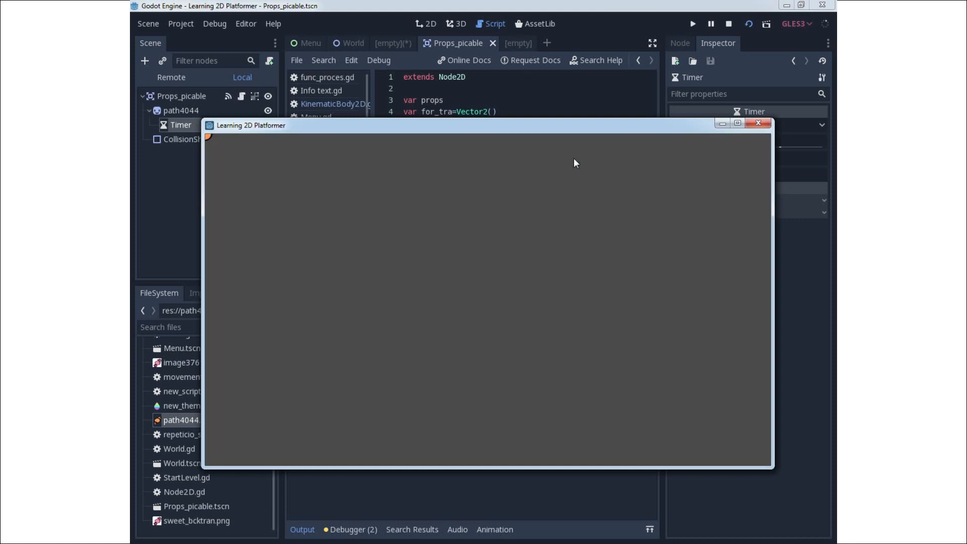
{"action": "mouse_move", "coordinate": [209, 150]}
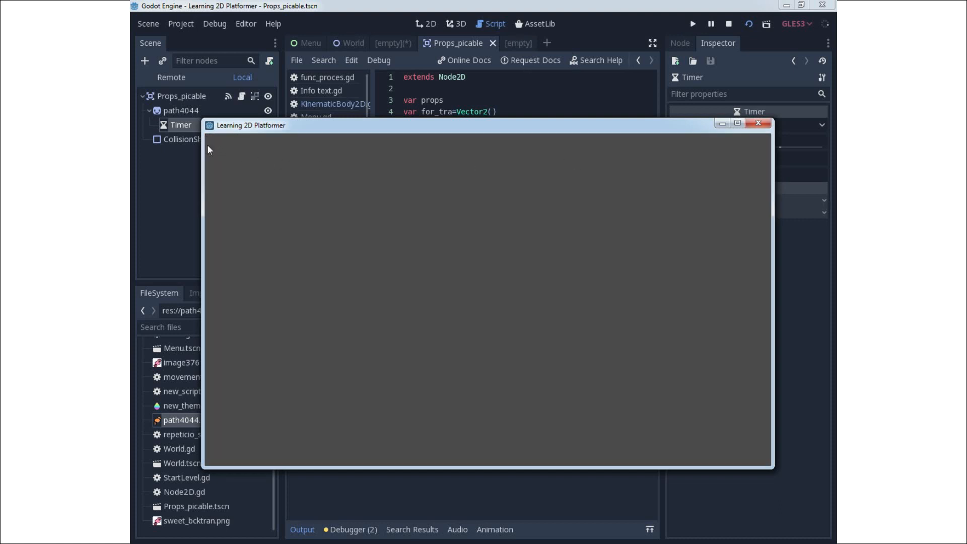
{"action": "left_click", "coordinate": [757, 123]}
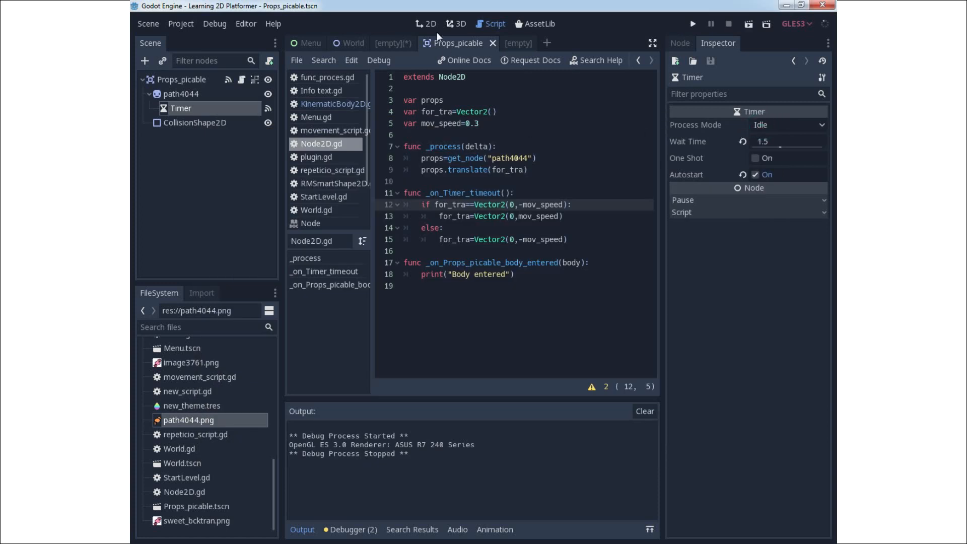
{"action": "left_click", "coordinate": [425, 23]}
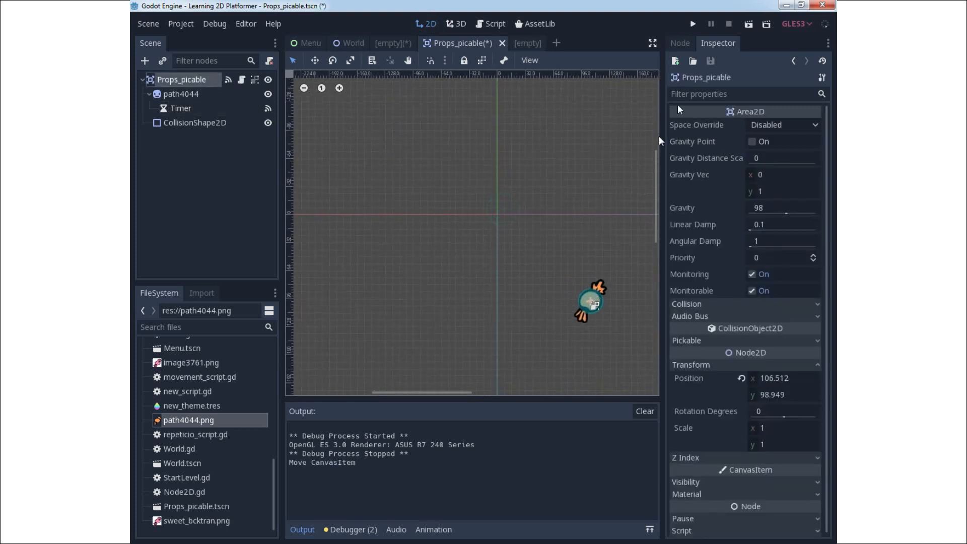
Save the repositioned candy scene with Ctrl+S and run it once to check the candy.
{"action": "key", "text": "ctrl+s"}
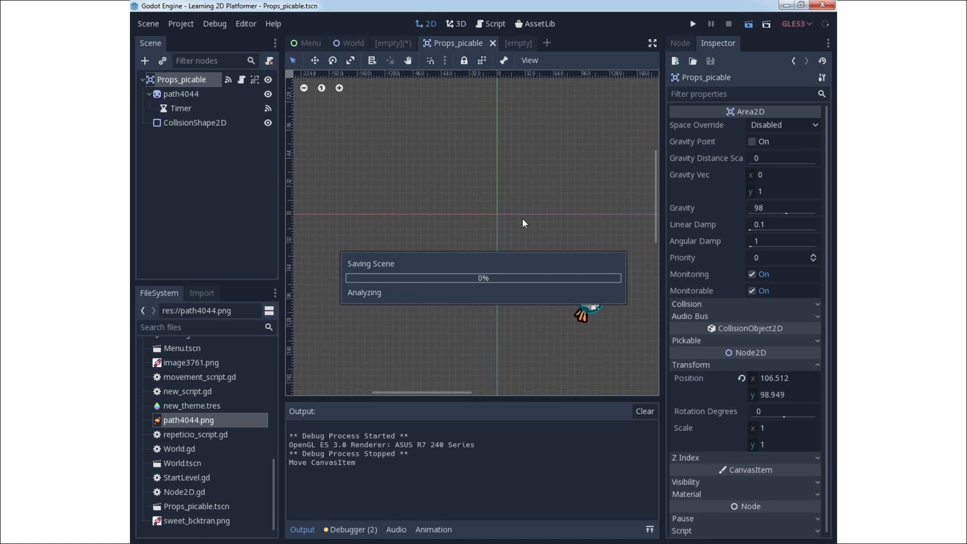
{"action": "left_click", "coordinate": [692, 23]}
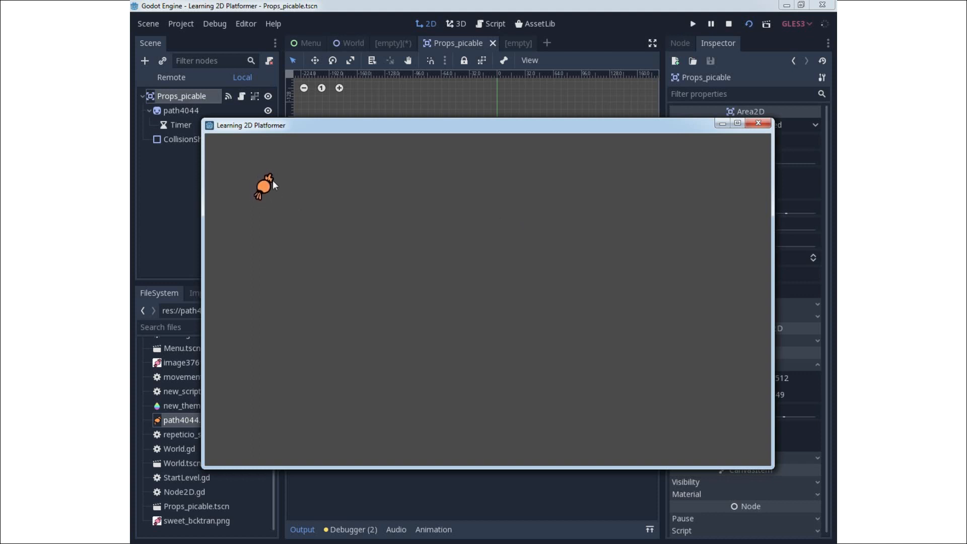
{"action": "mouse_move", "coordinate": [259, 164]}
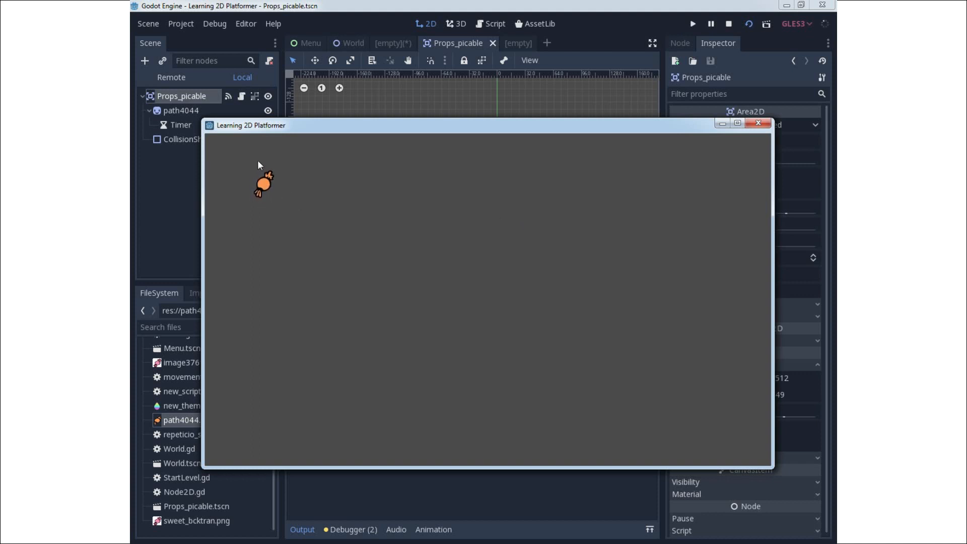
{"action": "left_click", "coordinate": [757, 123]}
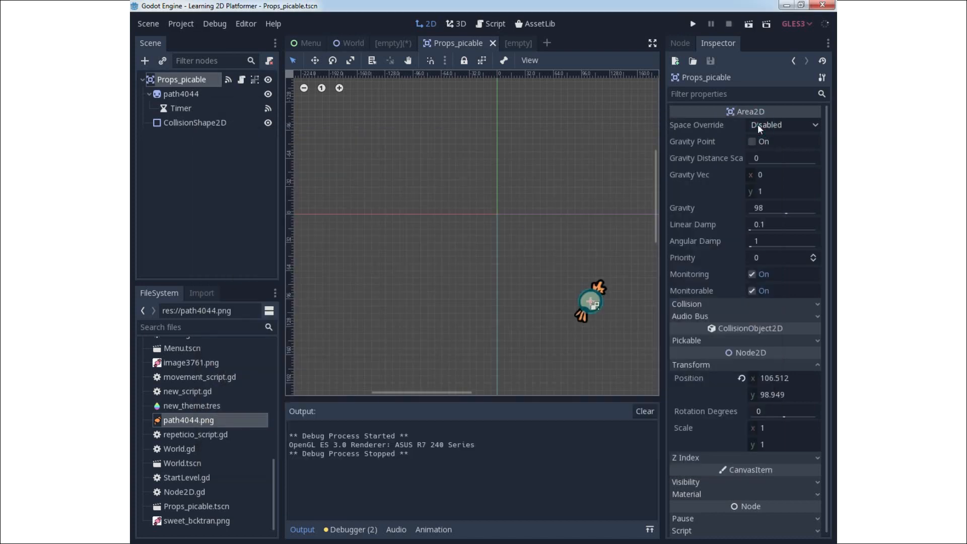
{"action": "mouse_move", "coordinate": [766, 367]}
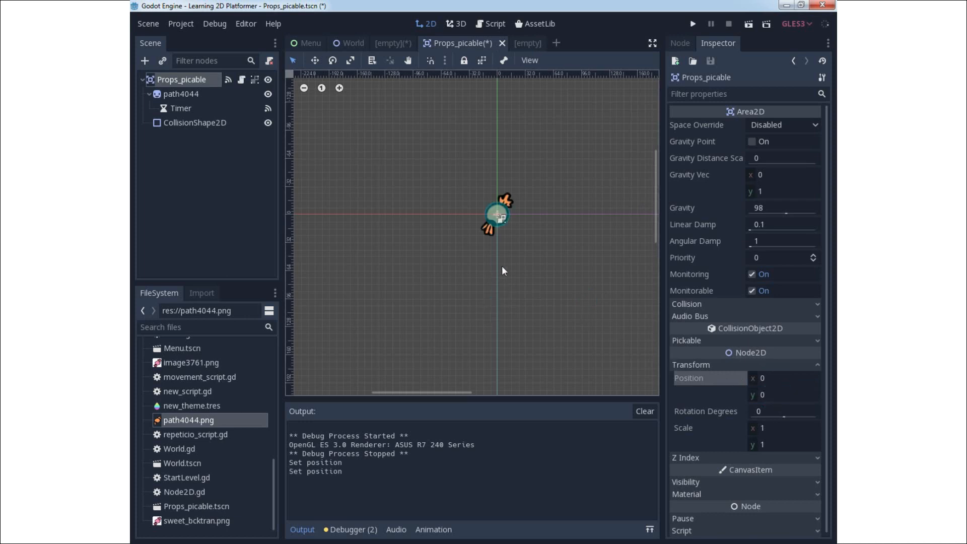
{"action": "mouse_move", "coordinate": [511, 263]}
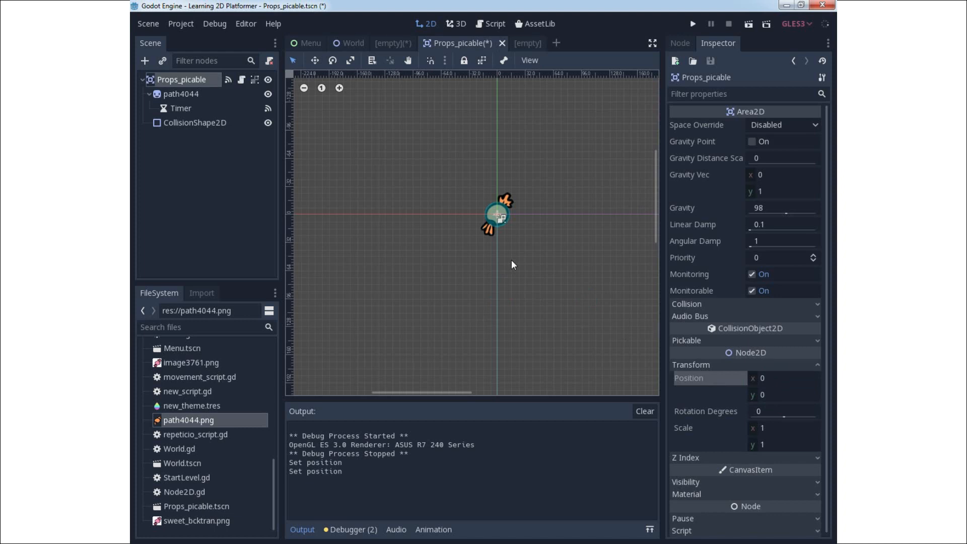
Switch to the Script workspace to show the candy's Node2D.gd script.
{"action": "left_click", "coordinate": [490, 23]}
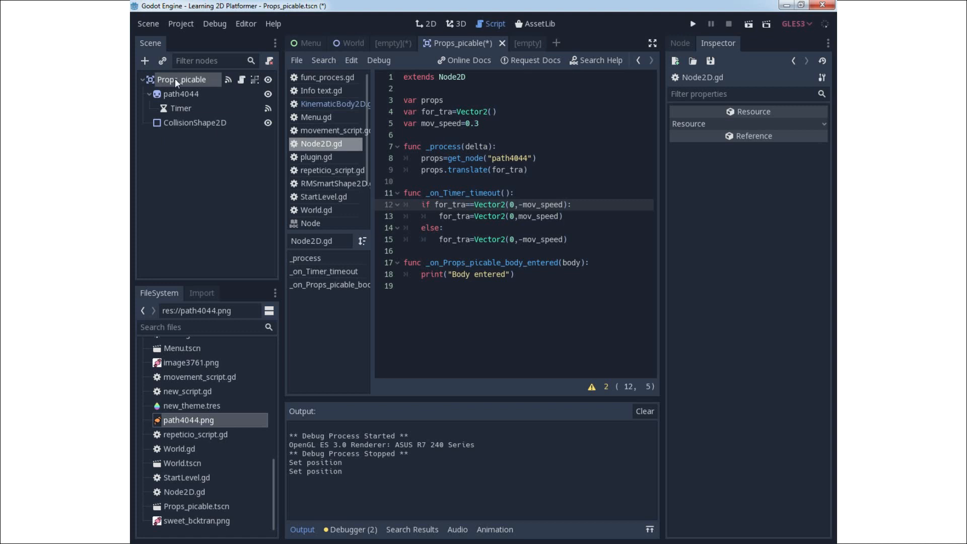
Connect Props_picable's body_entered signal to _on_Props_picable_body_entered on the root node.
{"action": "left_click", "coordinate": [425, 24]}
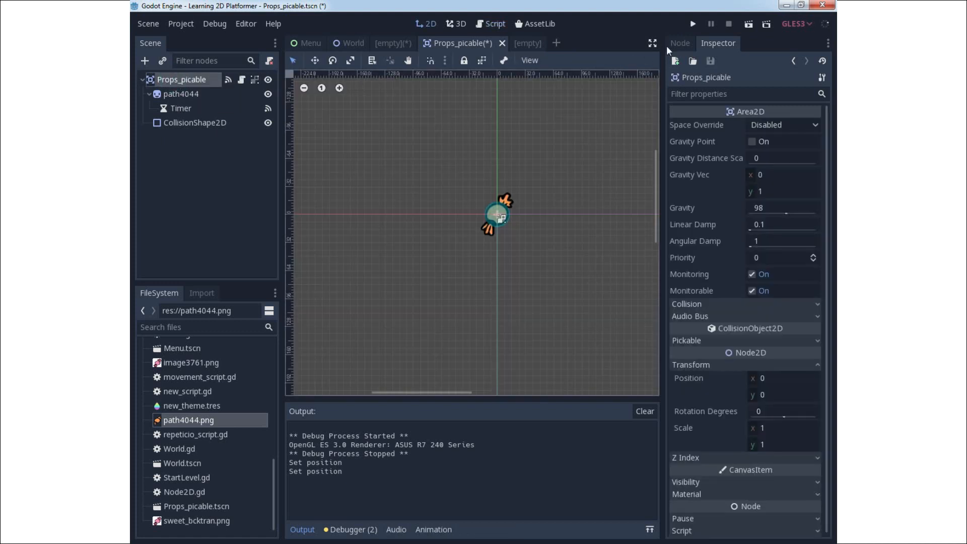
{"action": "left_click", "coordinate": [679, 42]}
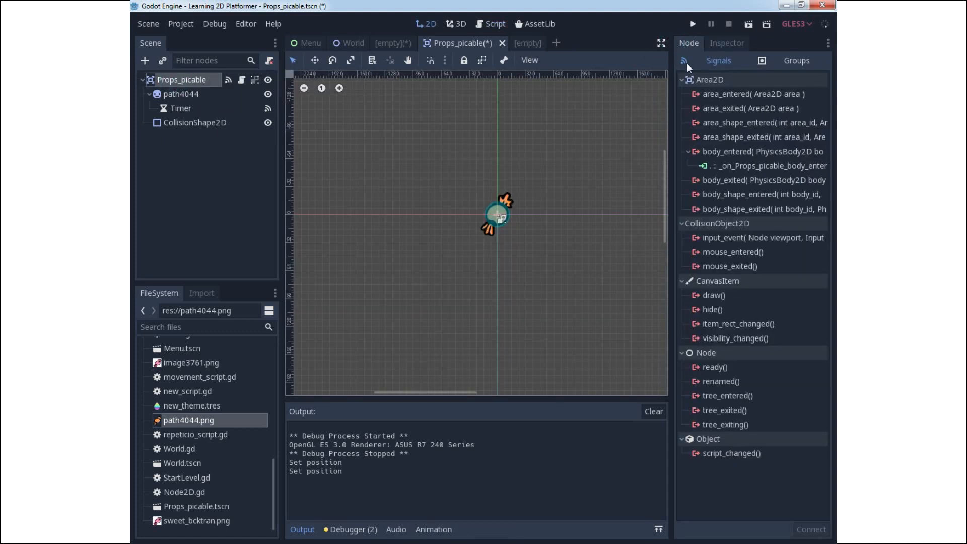
{"action": "mouse_move", "coordinate": [721, 158]}
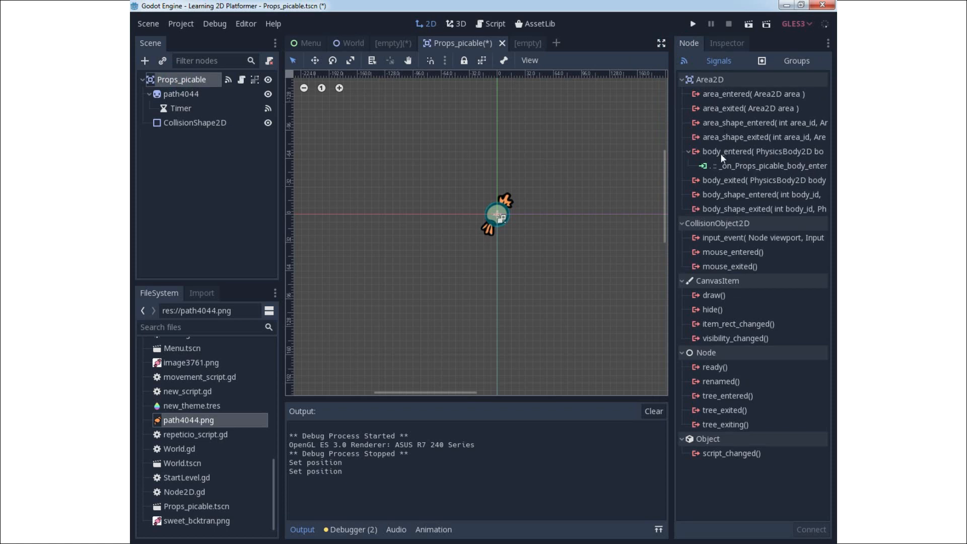
{"action": "mouse_move", "coordinate": [758, 151]}
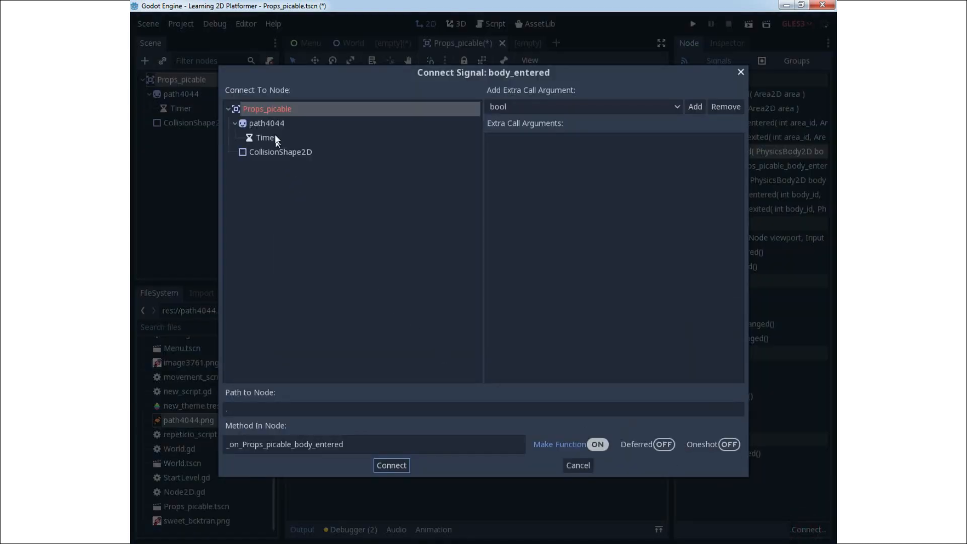
{"action": "mouse_move", "coordinate": [266, 108]}
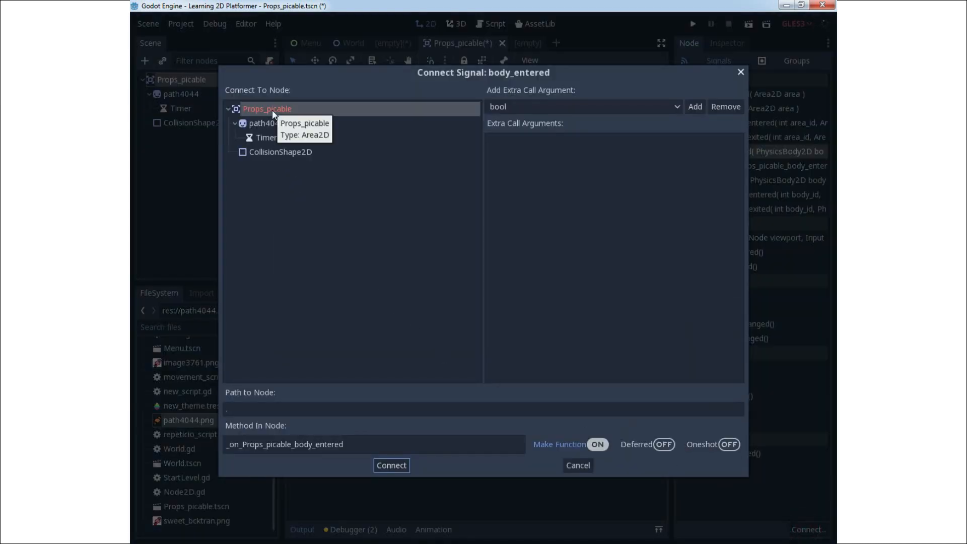
{"action": "mouse_move", "coordinate": [390, 464]}
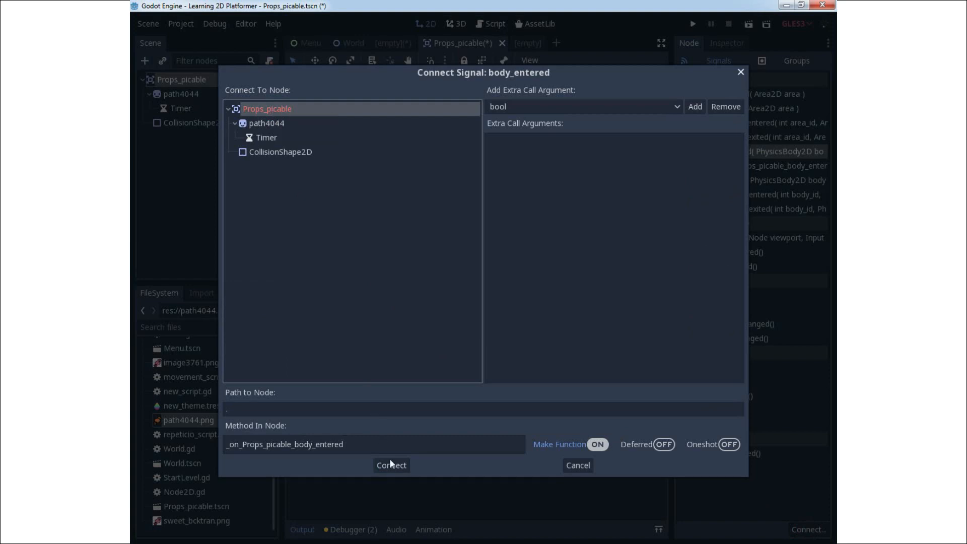
{"action": "left_click", "coordinate": [391, 465]}
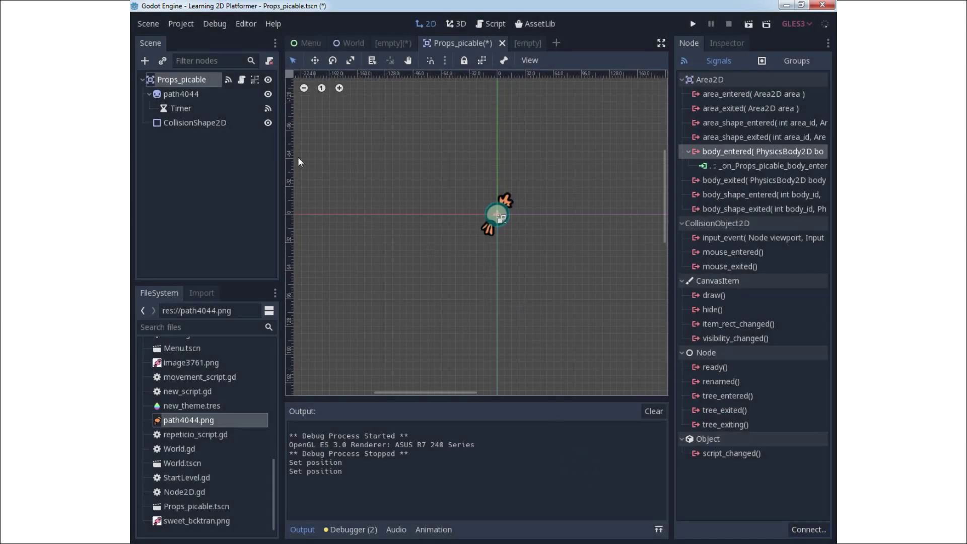
Show Node2D.gd with the handler line print("Body entered") in view.
{"action": "left_click", "coordinate": [494, 23]}
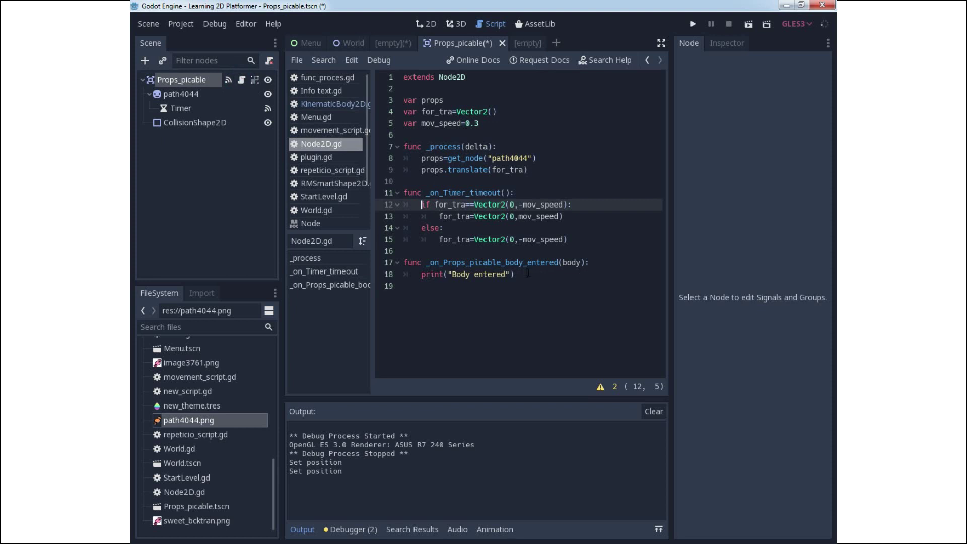
{"action": "left_click", "coordinate": [517, 274]}
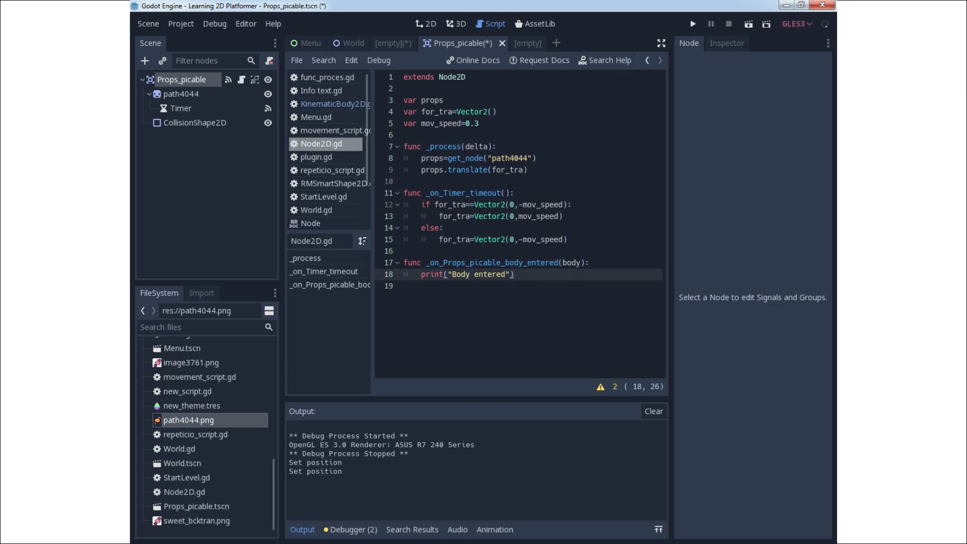
{"action": "mouse_move", "coordinate": [351, 43]}
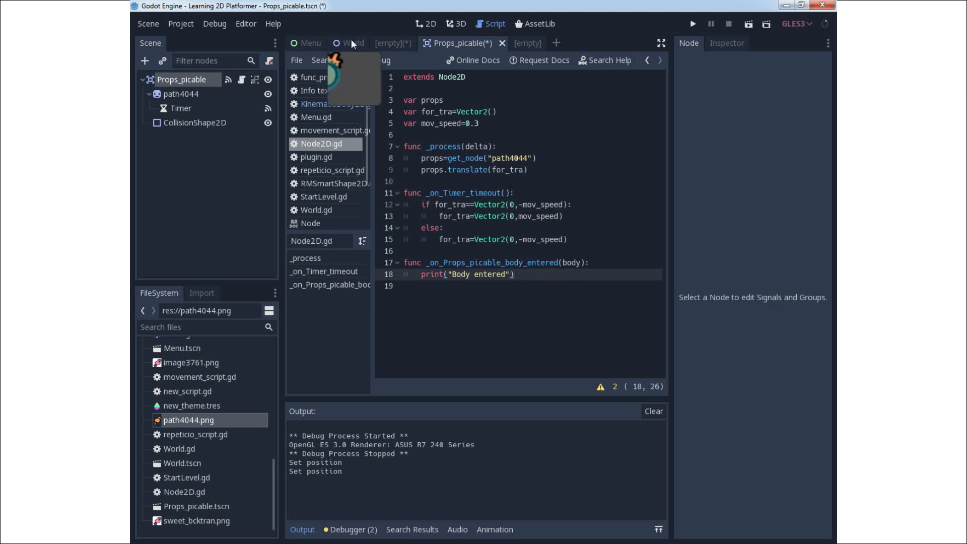
Instance Props_picable.tscn into the World level, undoing the accidental second candy.
{"action": "left_click", "coordinate": [351, 44]}
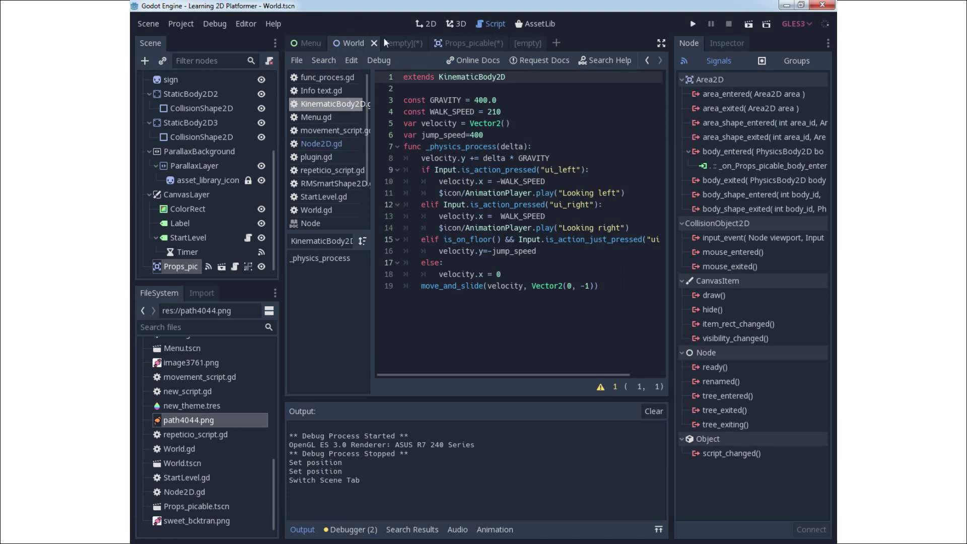
{"action": "left_click", "coordinate": [425, 23]}
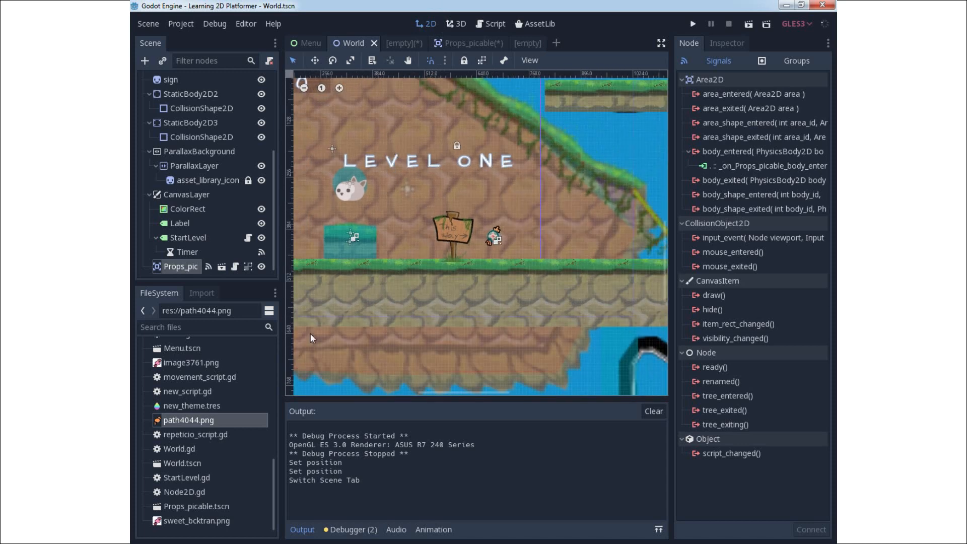
{"action": "mouse_move", "coordinate": [234, 449]}
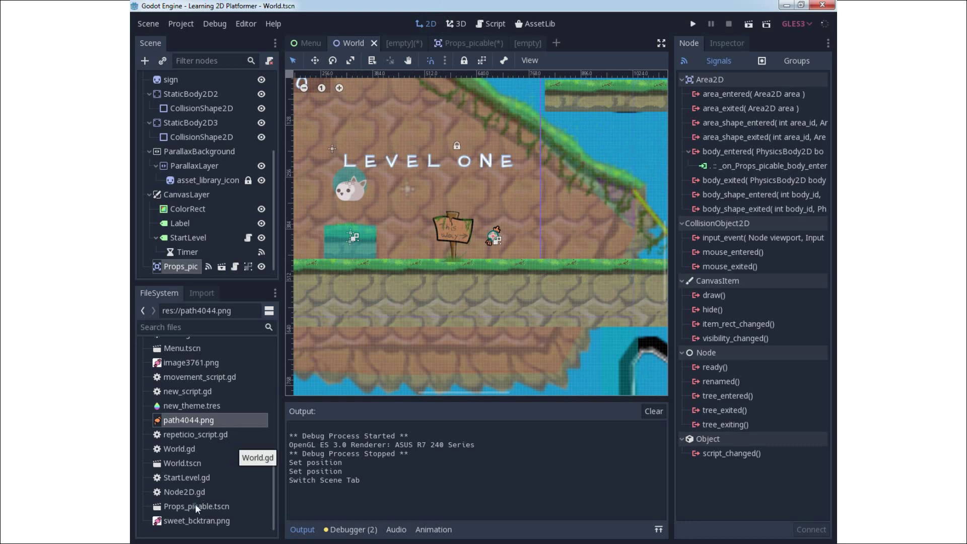
{"action": "left_click", "coordinate": [195, 506]}
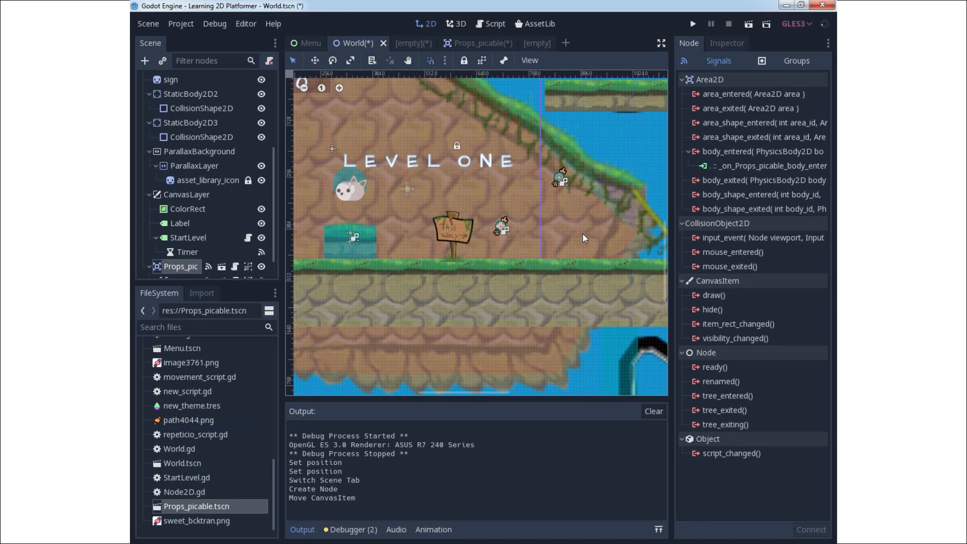
{"action": "key", "text": "ctrl+z"}
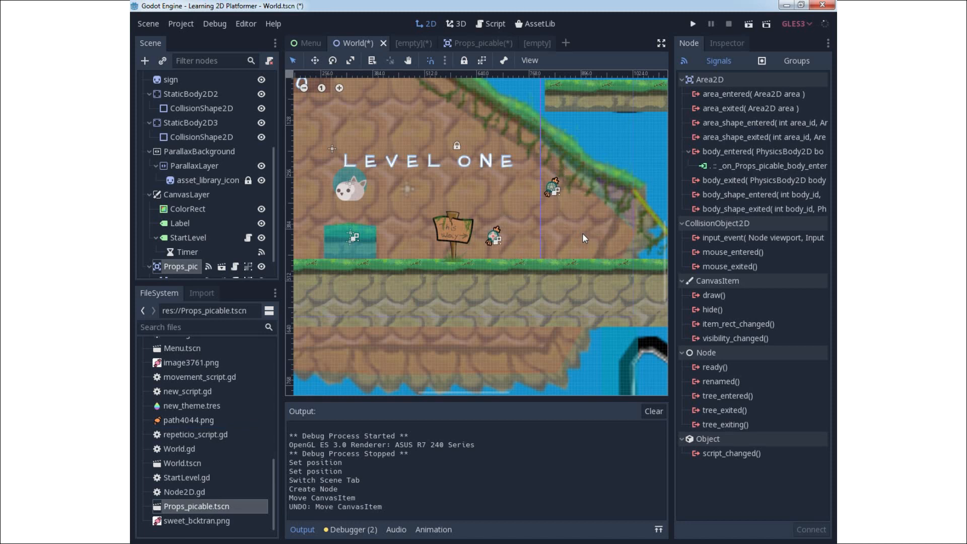
{"action": "key", "text": "ctrl+z"}
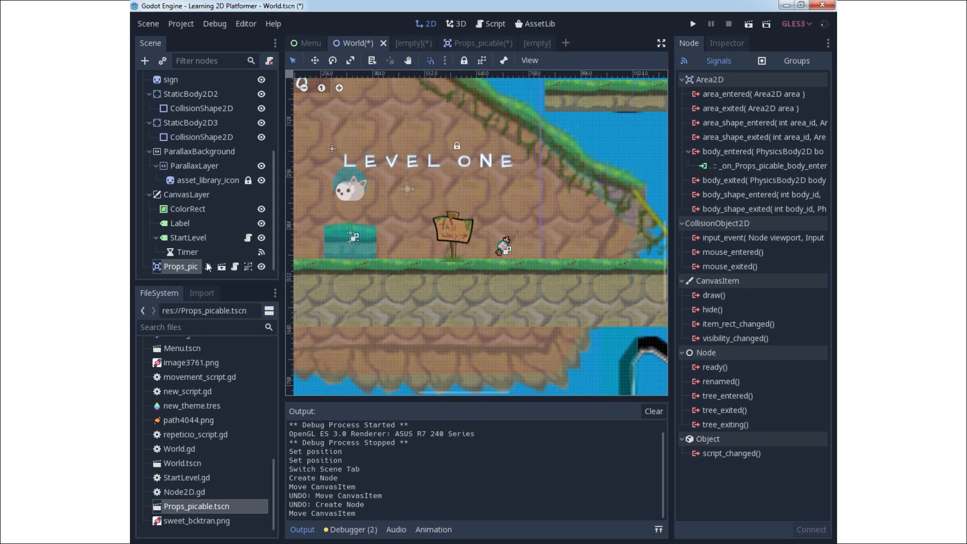
{"action": "mouse_move", "coordinate": [222, 266]}
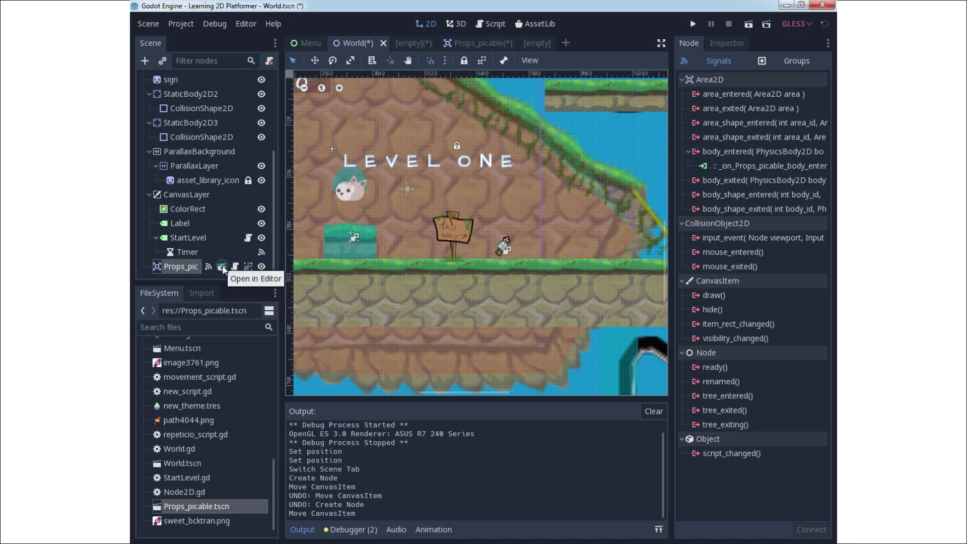
Reopen the Props_picable candy scene in the editor from its World instance.
{"action": "left_click", "coordinate": [221, 266]}
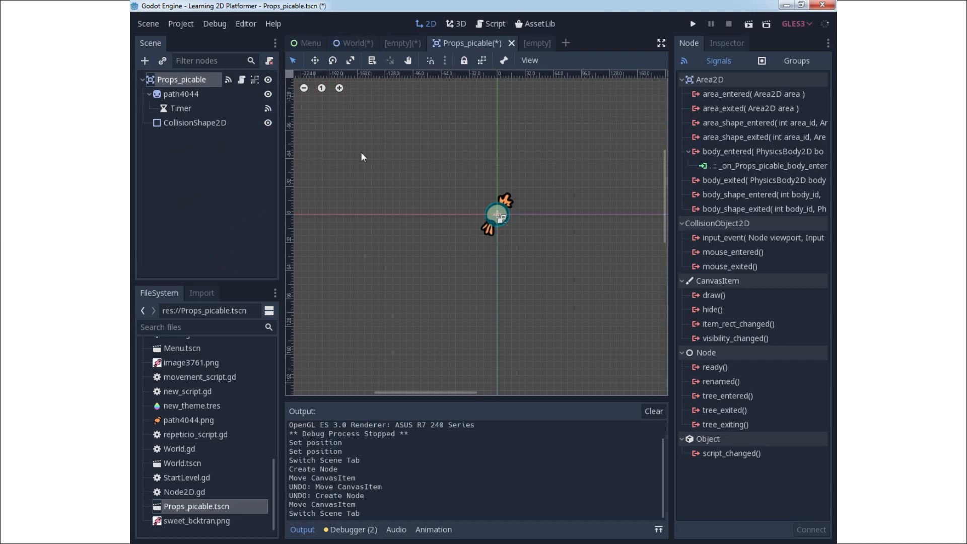
{"action": "mouse_move", "coordinate": [443, 165]}
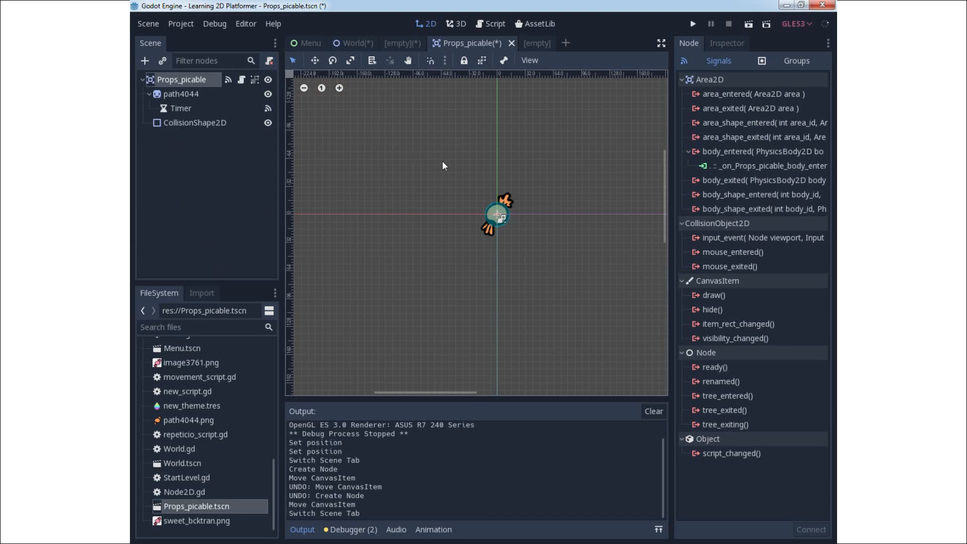
{"action": "mouse_move", "coordinate": [427, 145]}
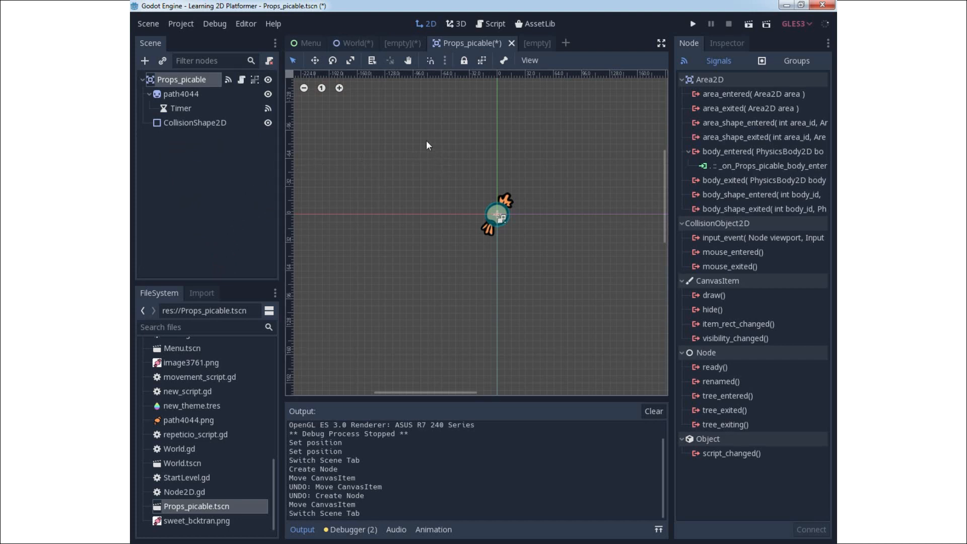
Return to the World scene with the single candy beside the sign.
{"action": "left_click", "coordinate": [353, 44]}
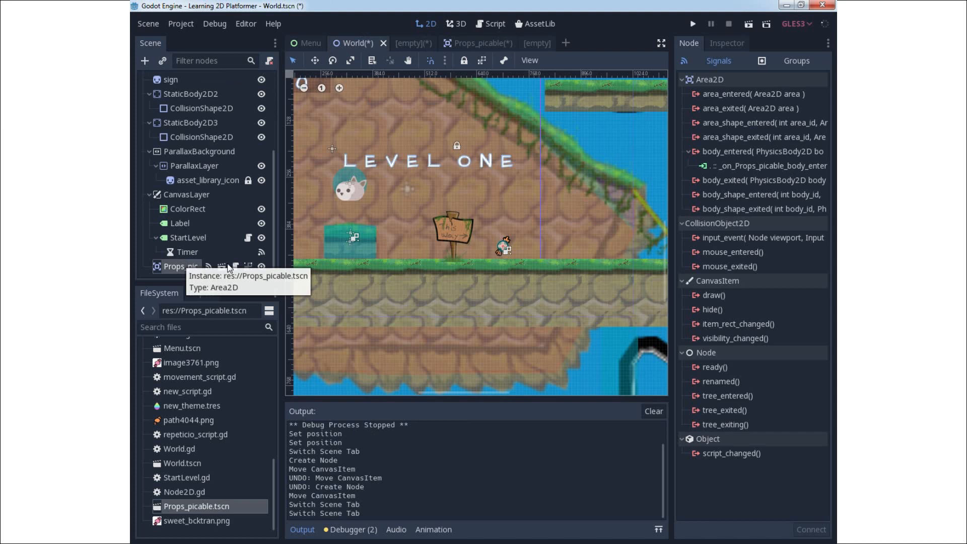
{"action": "mouse_move", "coordinate": [263, 282]}
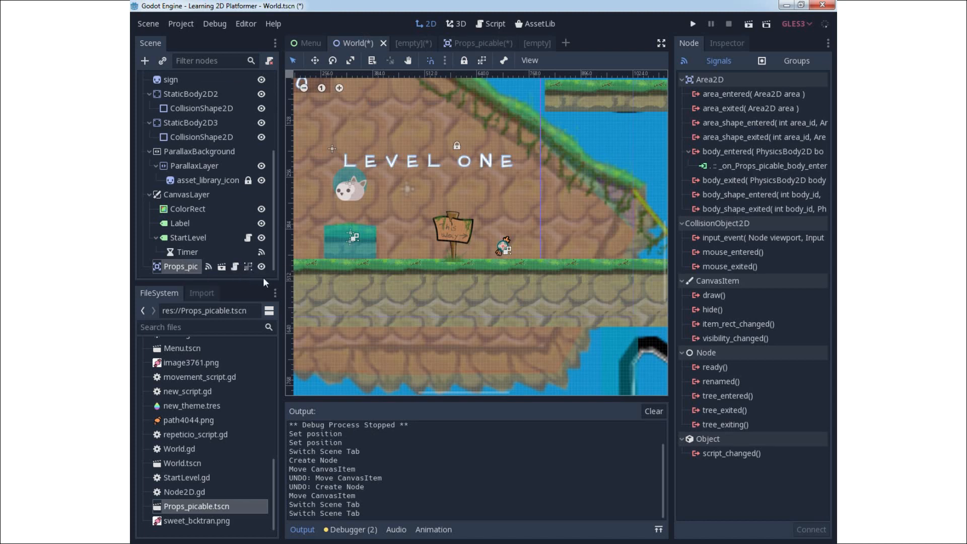
{"action": "mouse_move", "coordinate": [458, 259]}
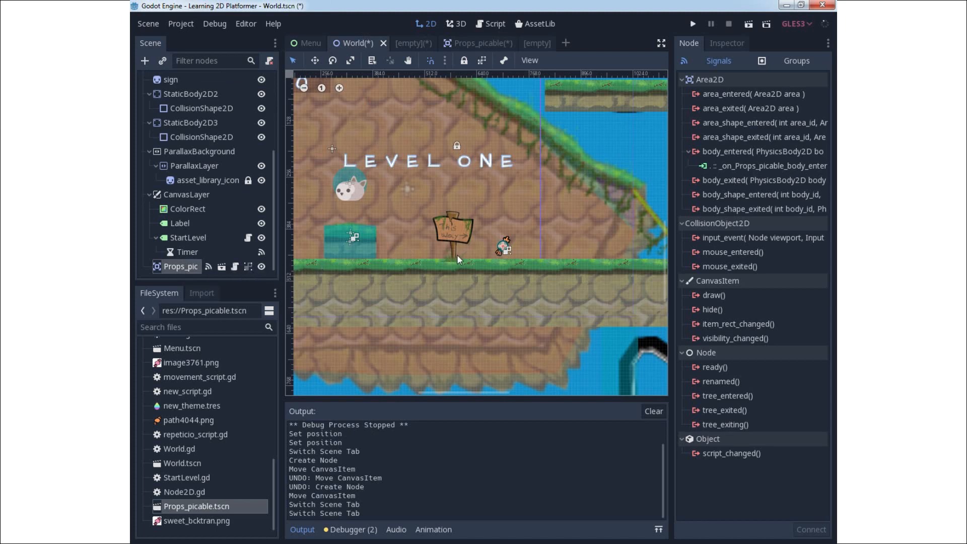
{"action": "mouse_move", "coordinate": [458, 258]}
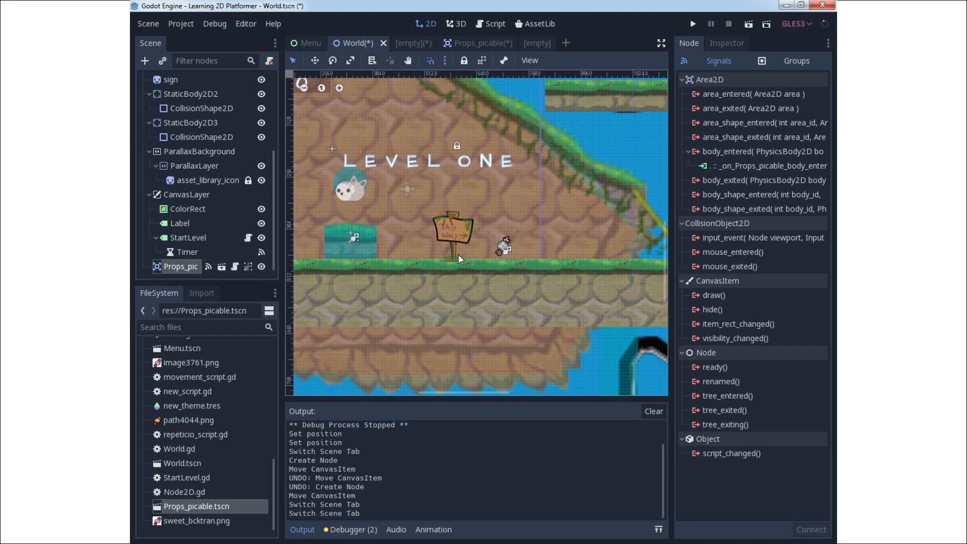
{"action": "mouse_move", "coordinate": [425, 199]}
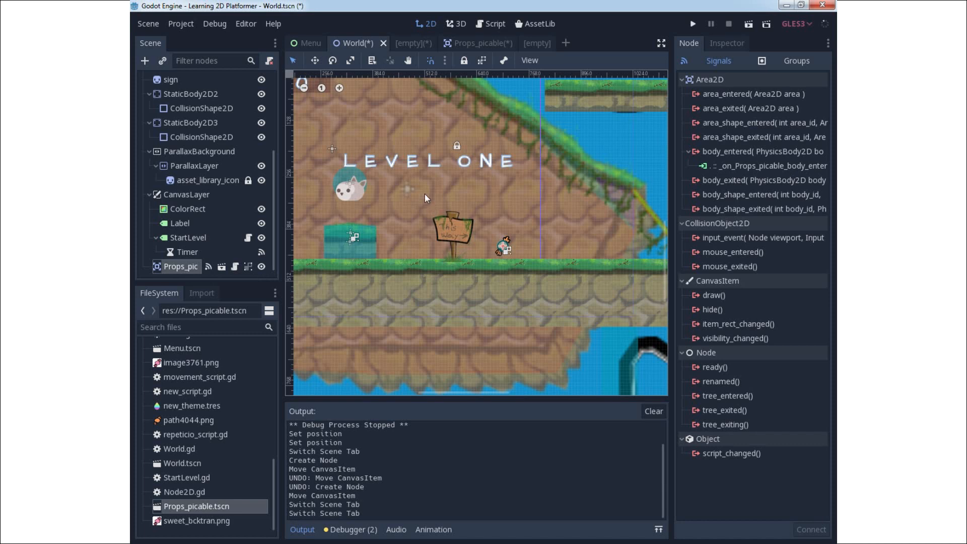
{"action": "mouse_move", "coordinate": [361, 50]}
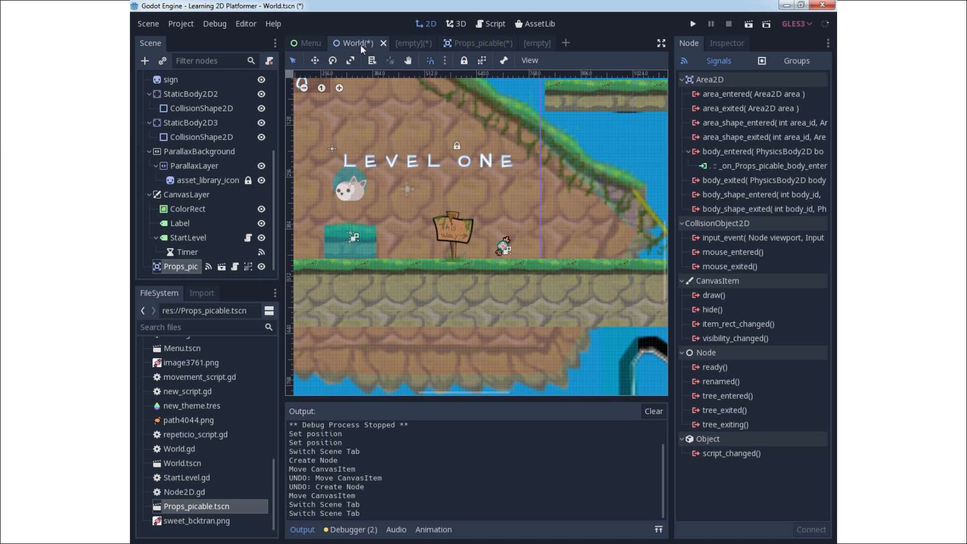
{"action": "mouse_move", "coordinate": [742, 58]}
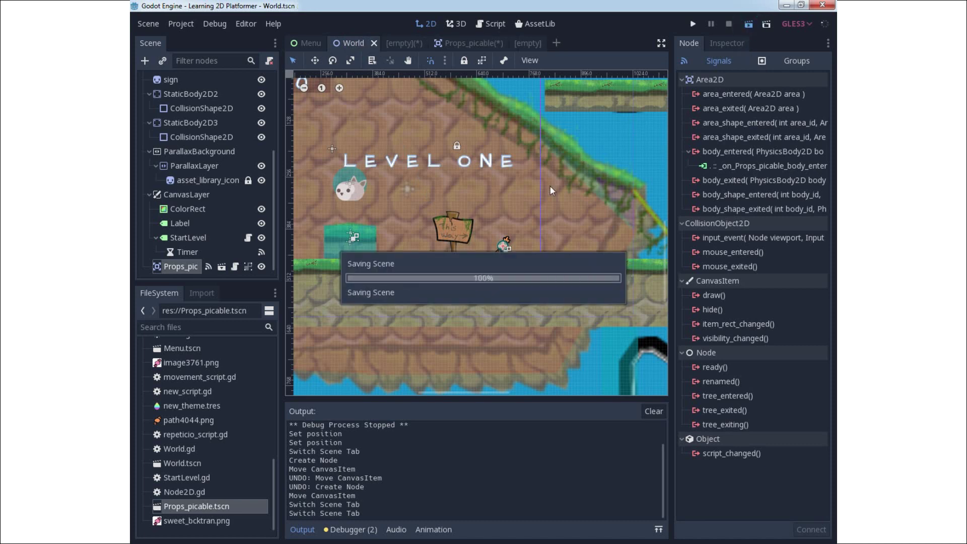
Run the game so the player can walk into the candy at level one.
{"action": "left_click", "coordinate": [691, 23]}
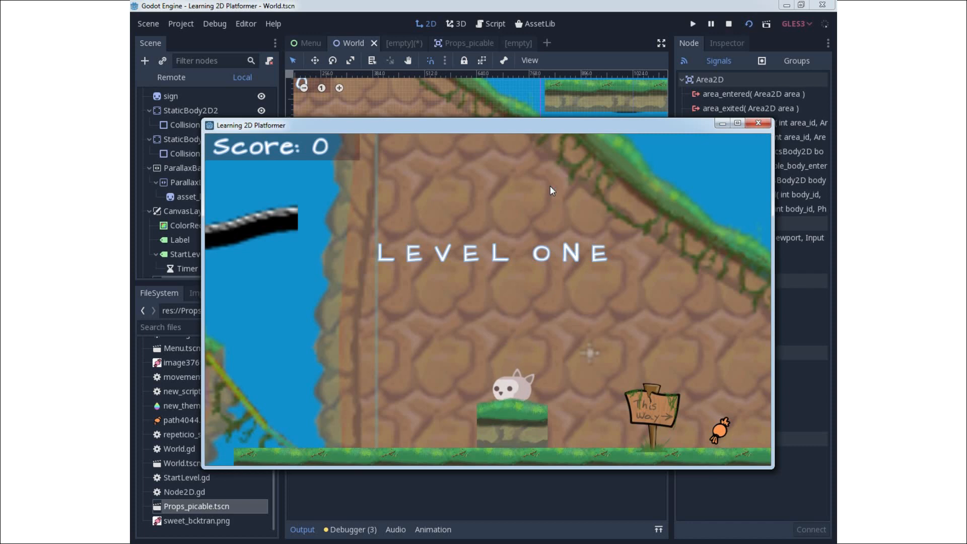
{"action": "mouse_move", "coordinate": [617, 298]}
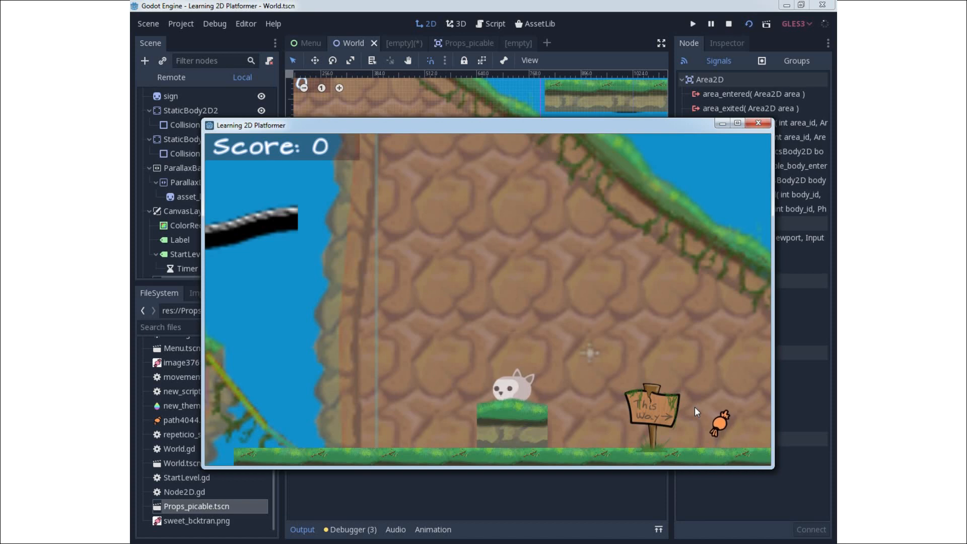
{"action": "mouse_move", "coordinate": [695, 294]}
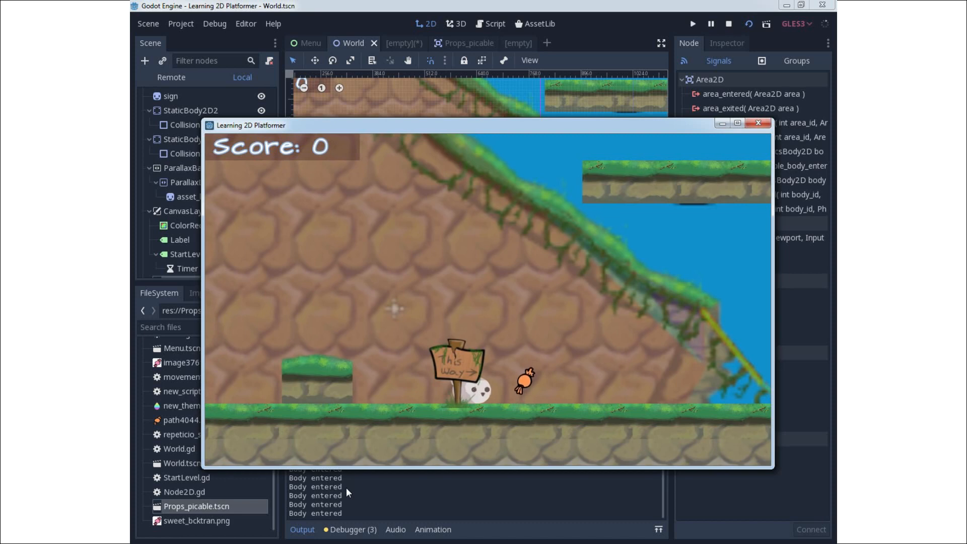
{"action": "mouse_move", "coordinate": [665, 360]}
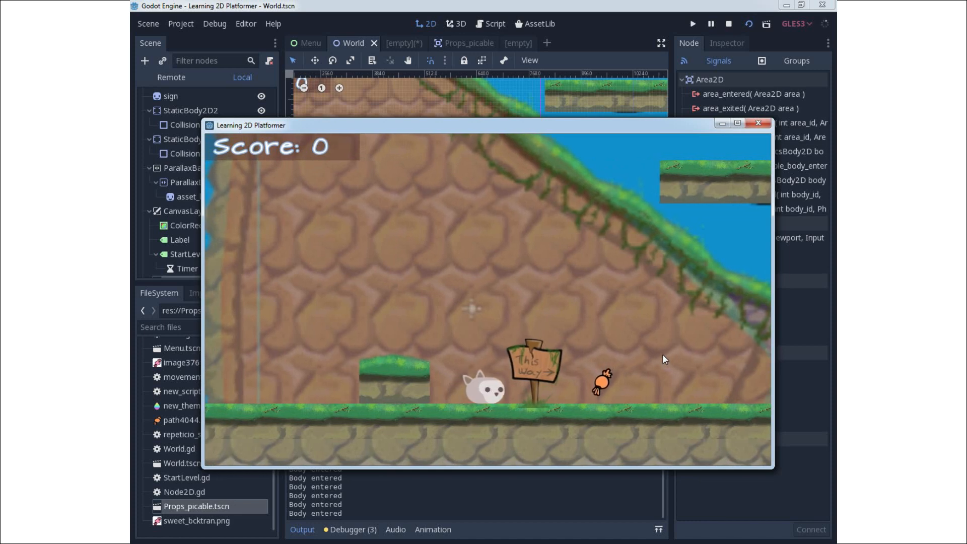
{"action": "mouse_move", "coordinate": [757, 122]}
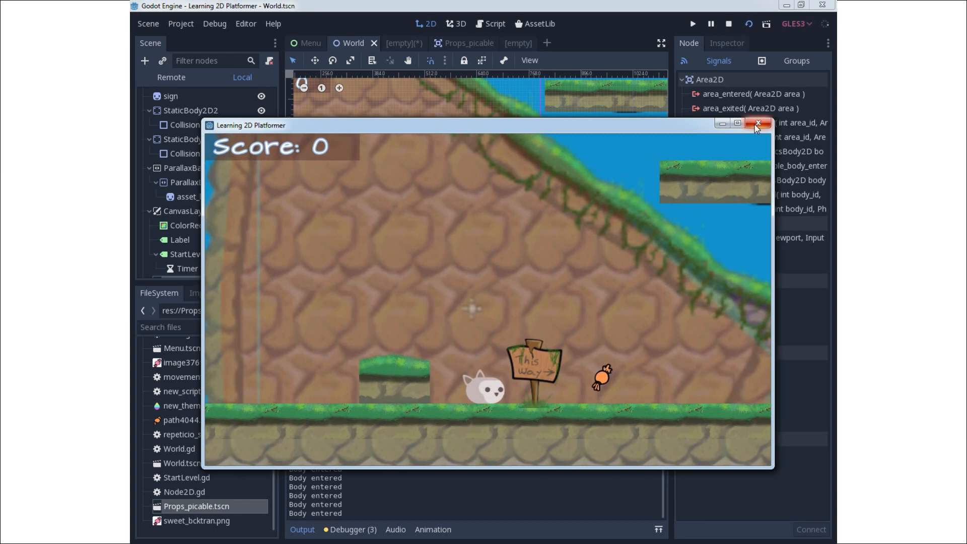
Close the test game after the Body entered prints and reopen Node2D.gd.
{"action": "left_click", "coordinate": [758, 123]}
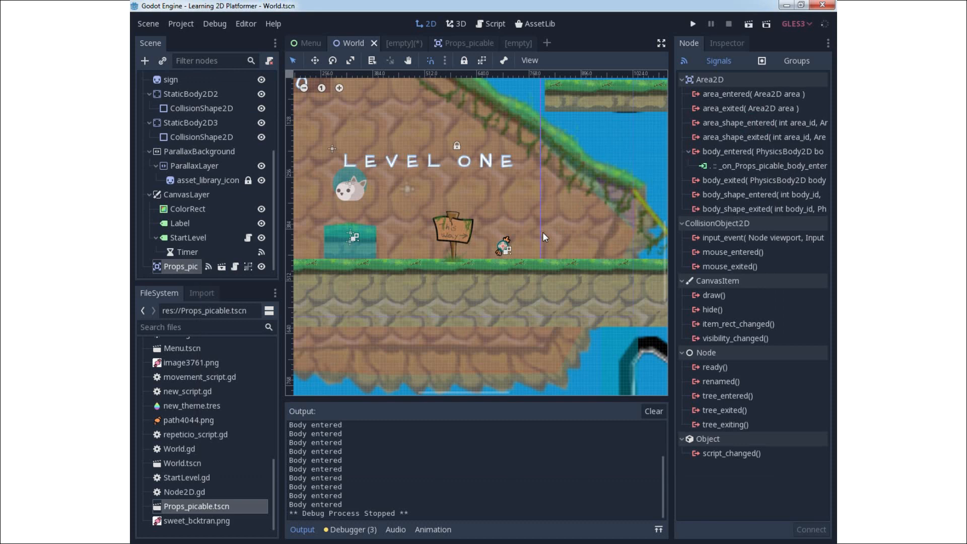
{"action": "mouse_move", "coordinate": [312, 246]}
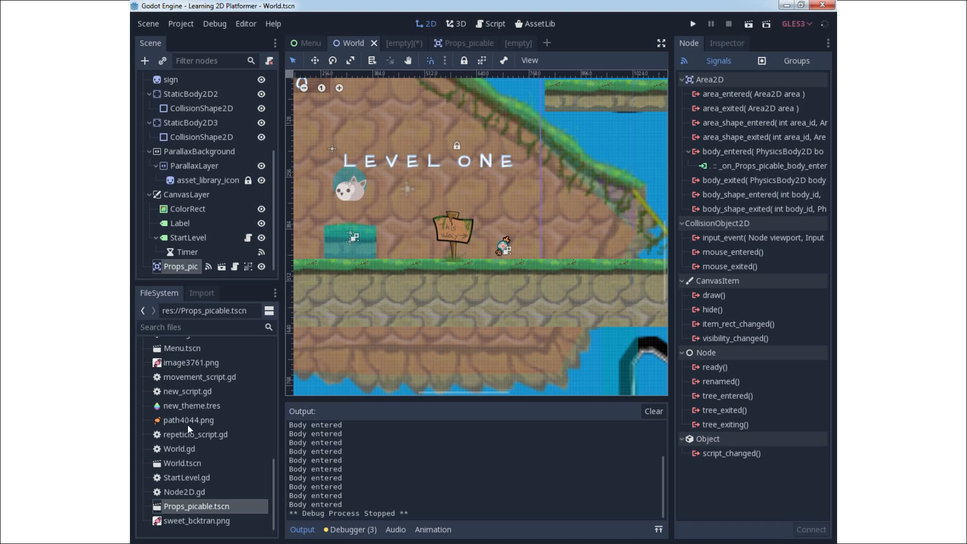
{"action": "mouse_move", "coordinate": [449, 257]}
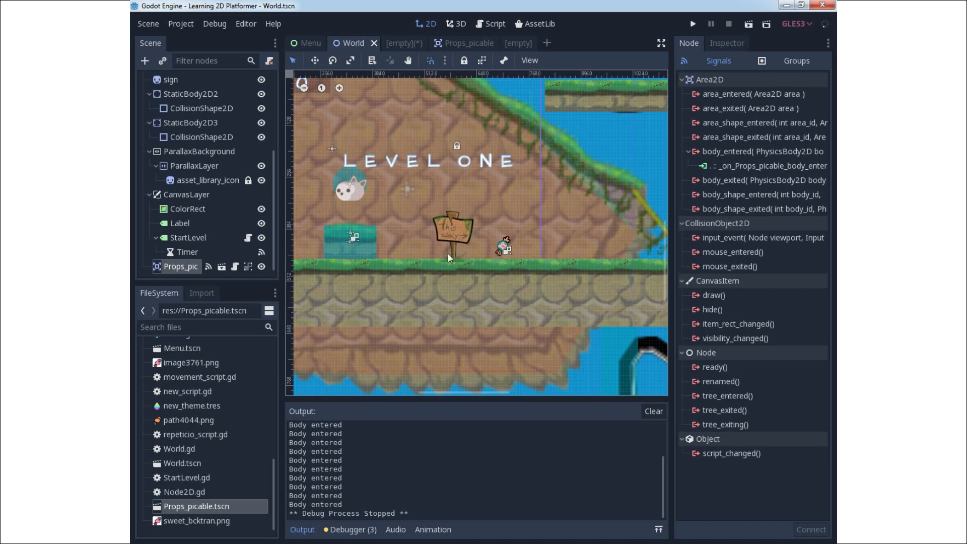
{"action": "mouse_move", "coordinate": [466, 255]}
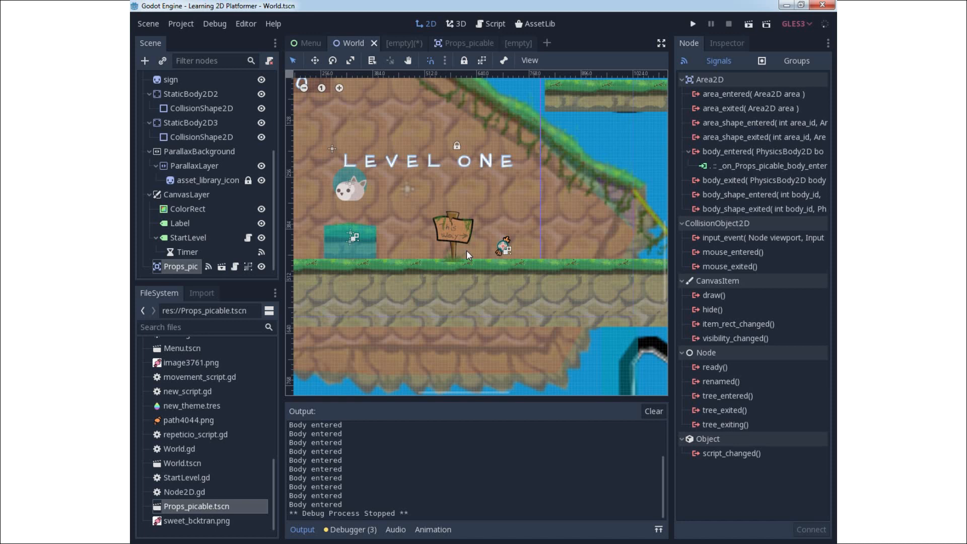
{"action": "mouse_move", "coordinate": [239, 270]}
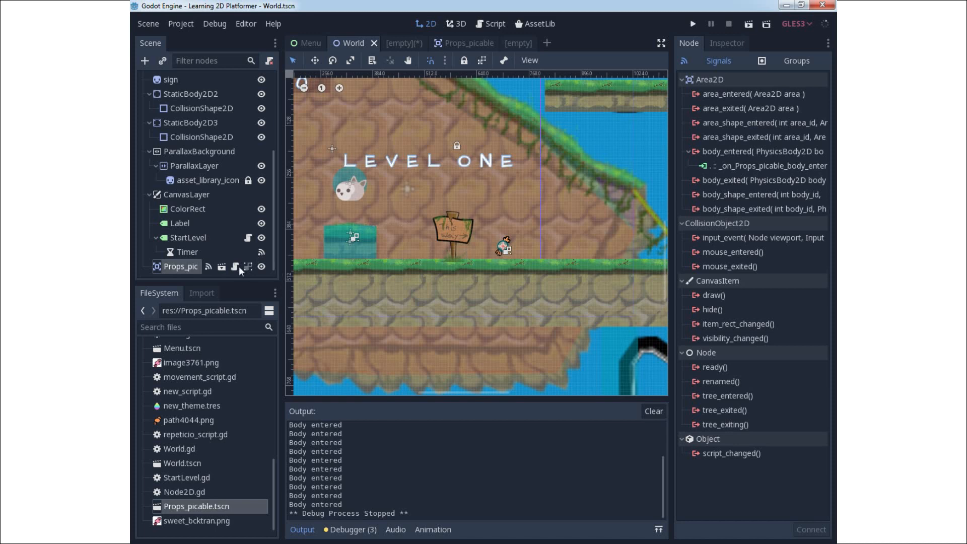
{"action": "left_click", "coordinate": [493, 23]}
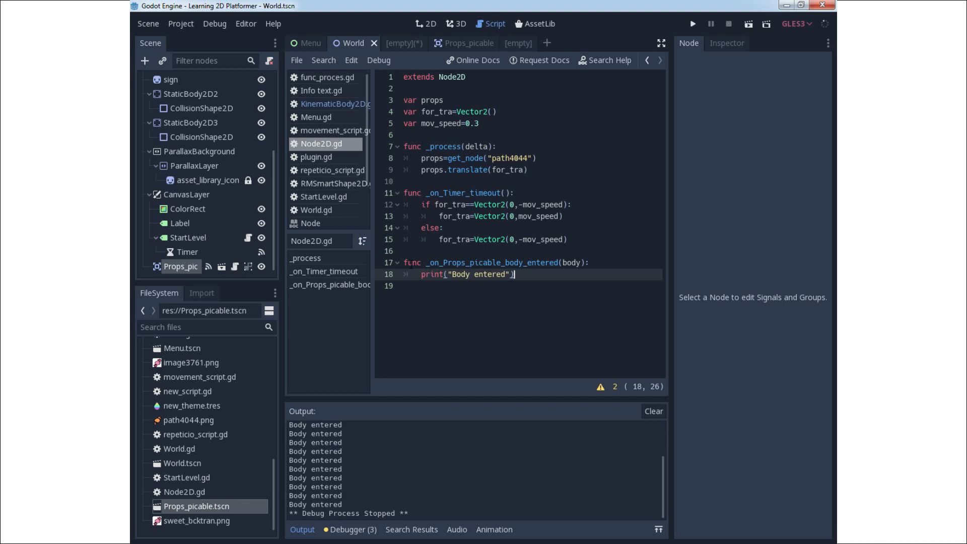
{"action": "mouse_move", "coordinate": [233, 271]}
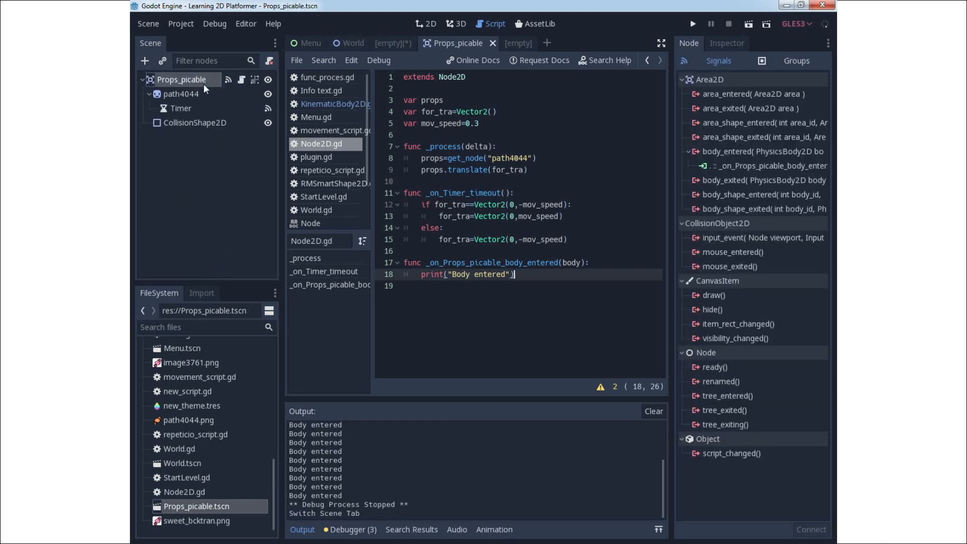
{"action": "mouse_move", "coordinate": [181, 78]}
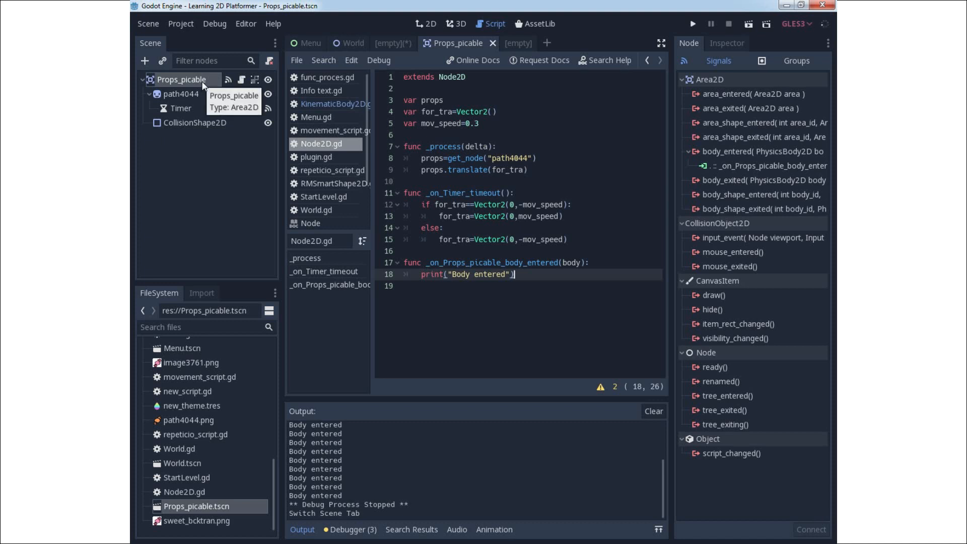
{"action": "mouse_move", "coordinate": [229, 122]}
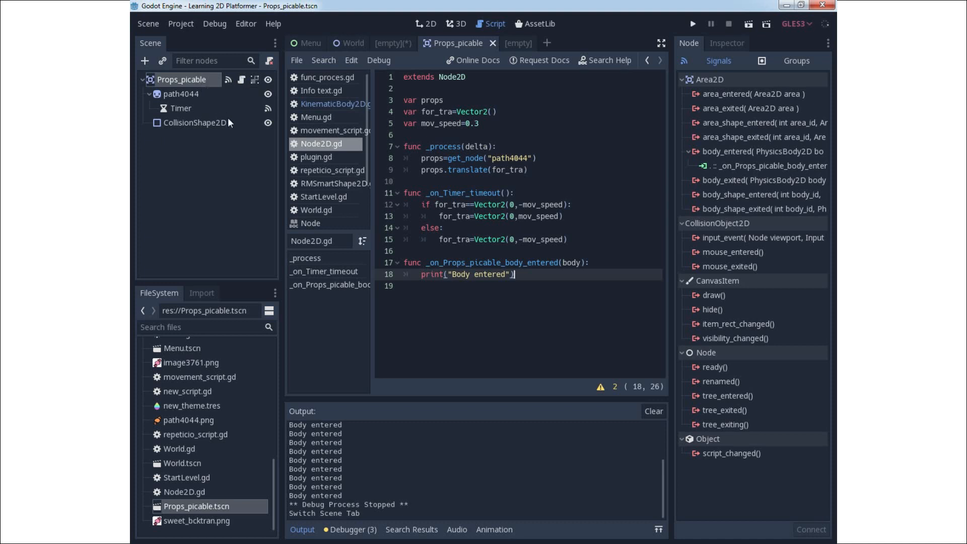
{"action": "mouse_move", "coordinate": [244, 138]}
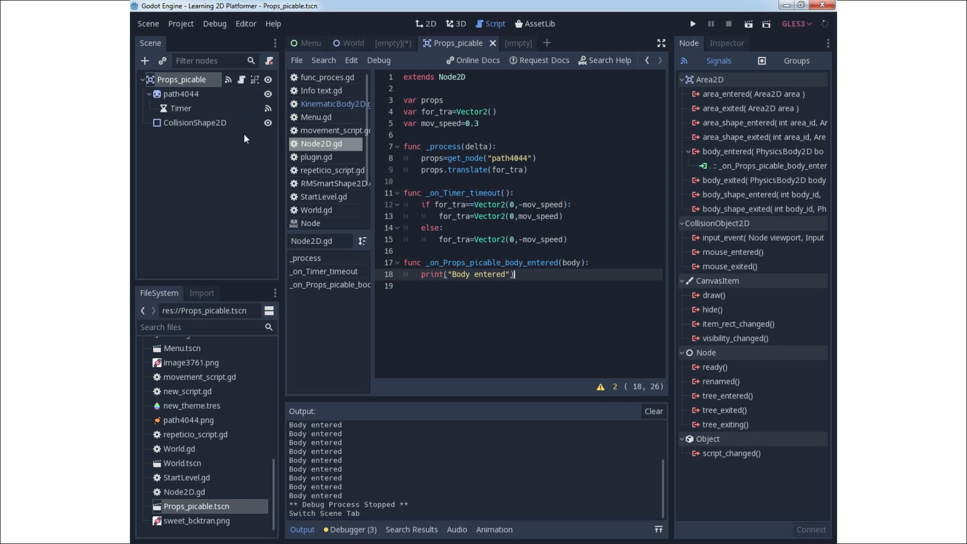